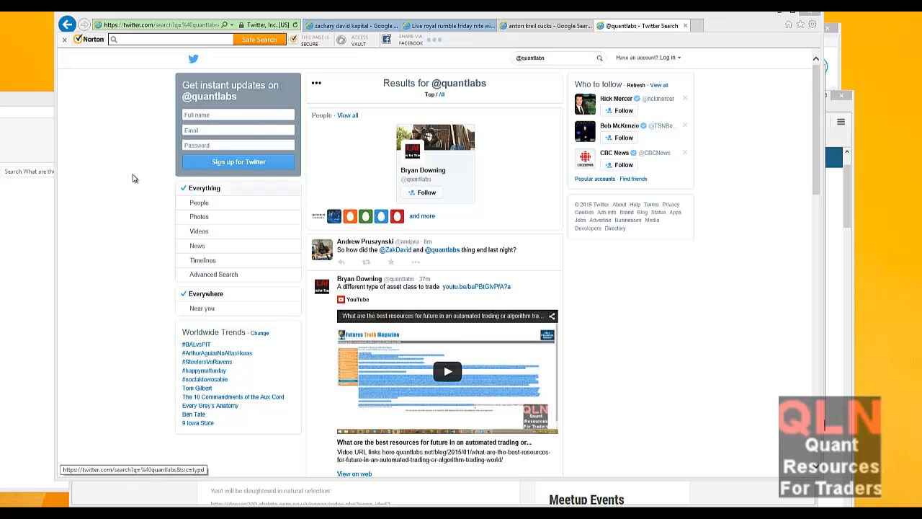
mouse_move(41, 180)
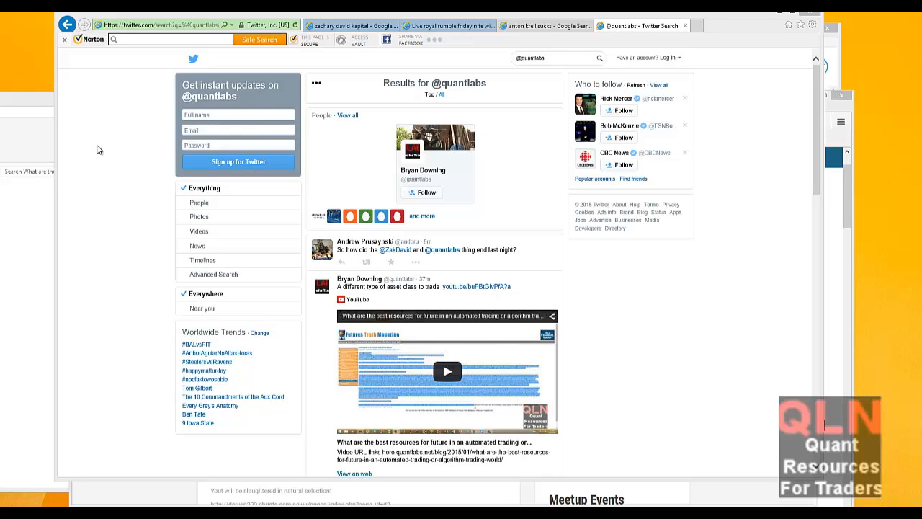
mouse_move(248, 89)
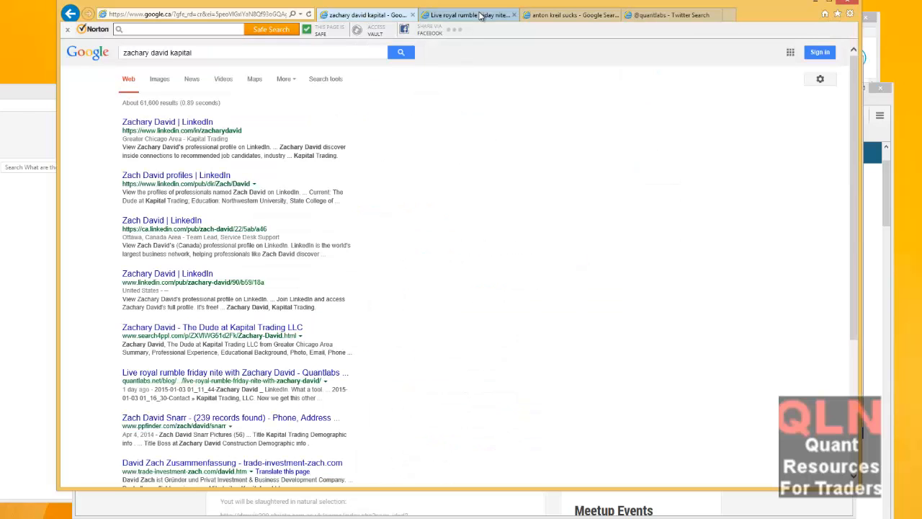
click(468, 14)
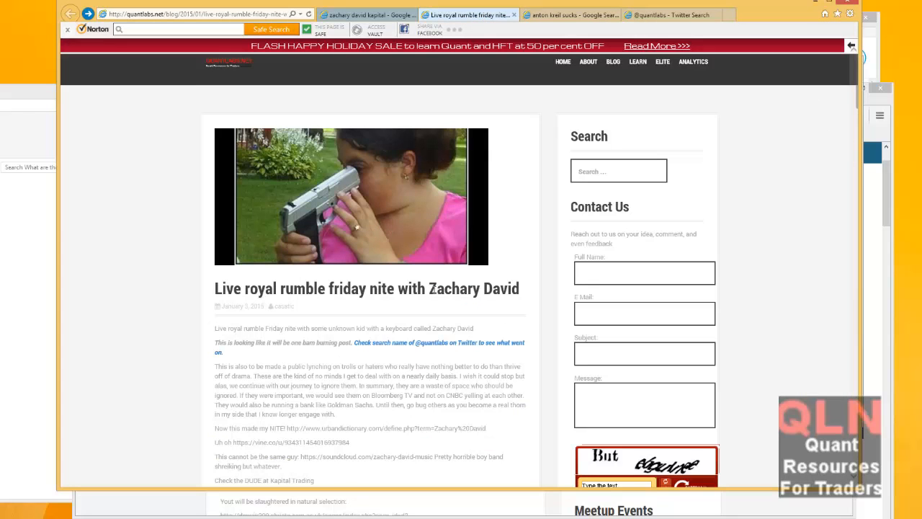
double_click(474, 288)
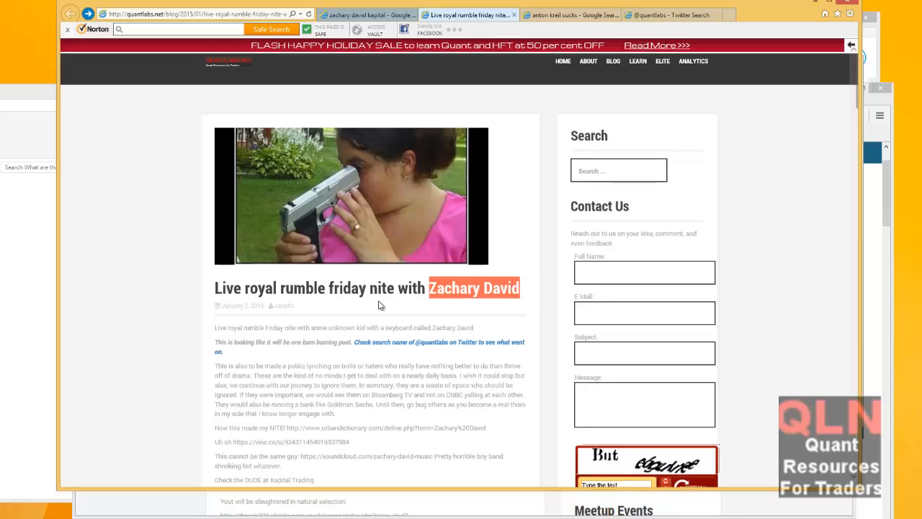
scroll(down, 3)
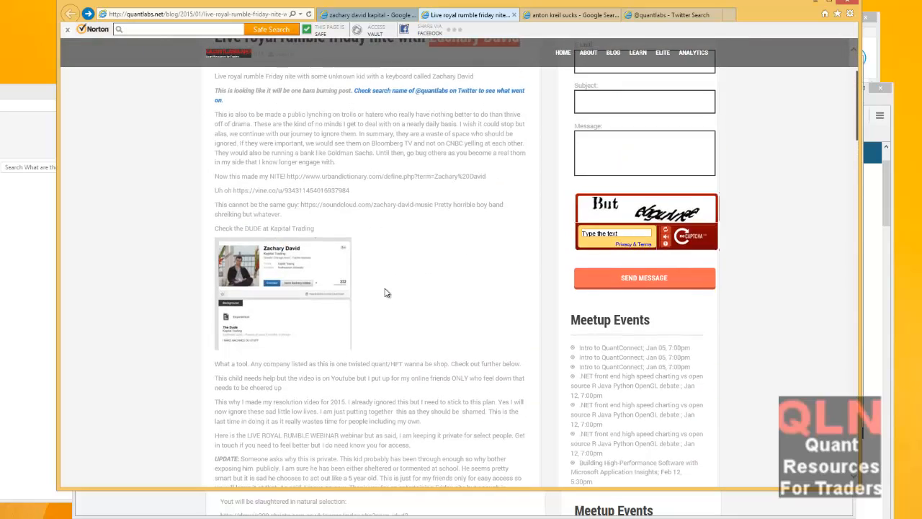
scroll(down, 3)
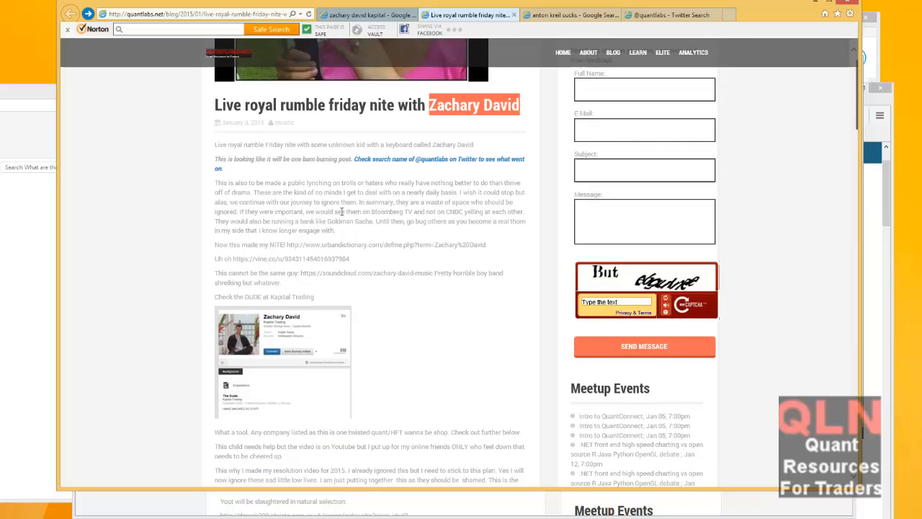
scroll(down, 3)
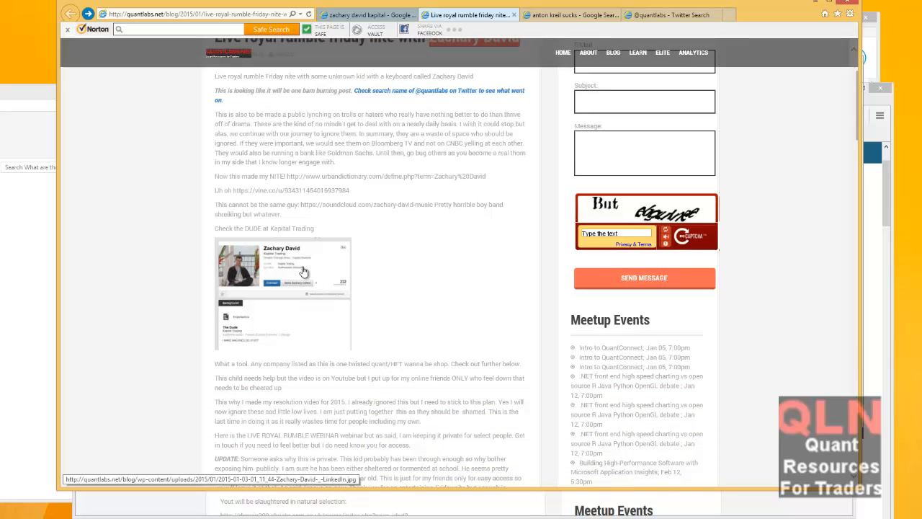
click(283, 267)
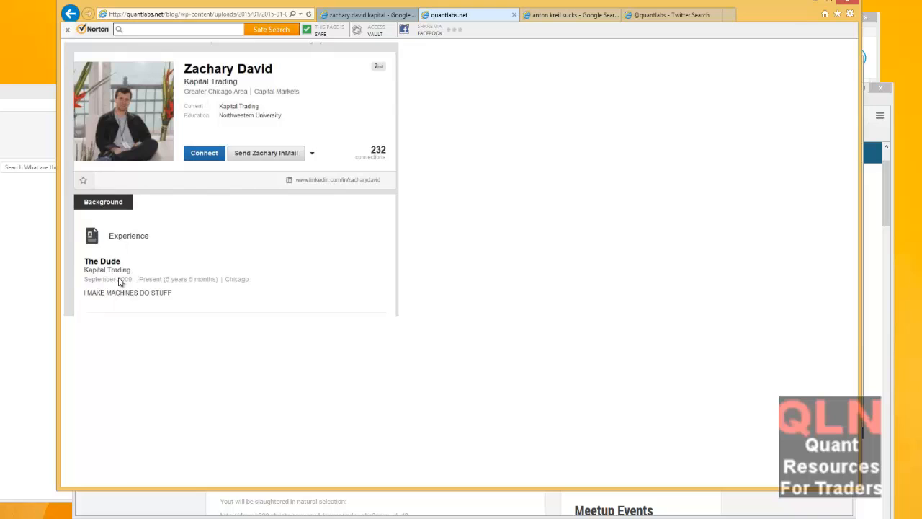
mouse_move(277, 136)
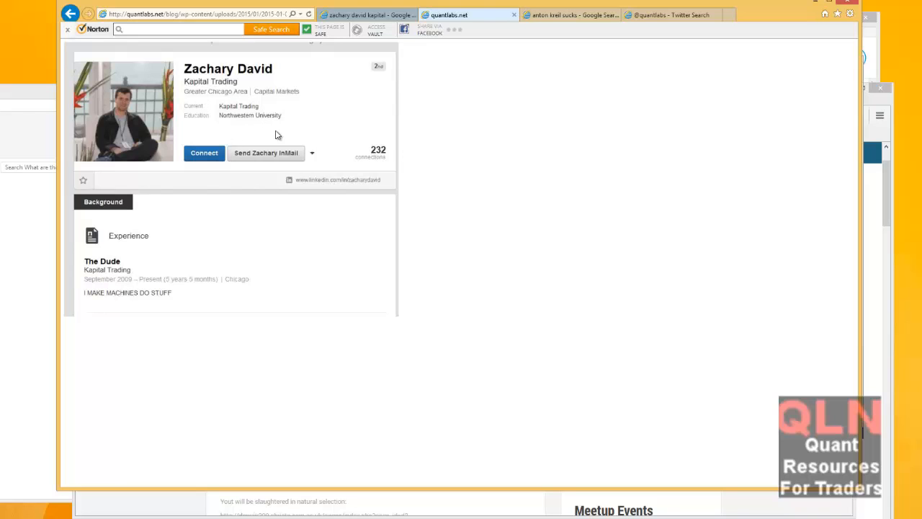
mouse_move(75, 37)
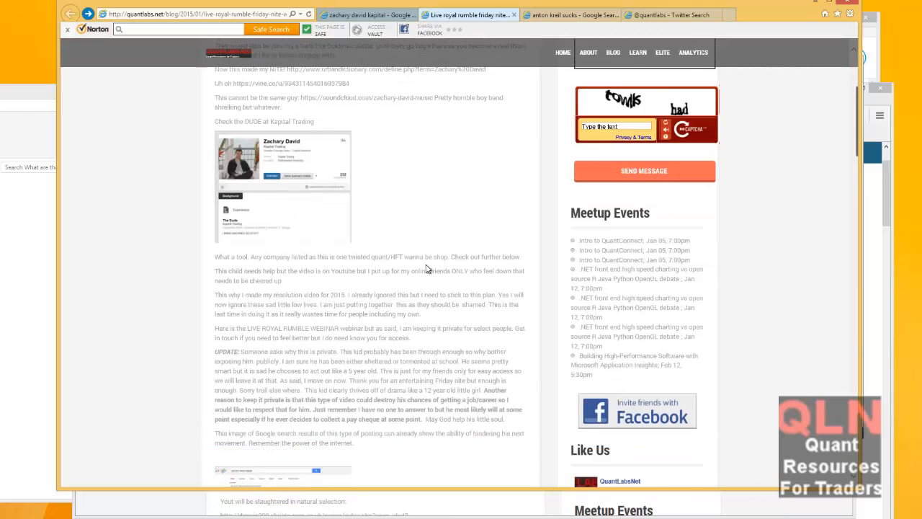
scroll(down, 3)
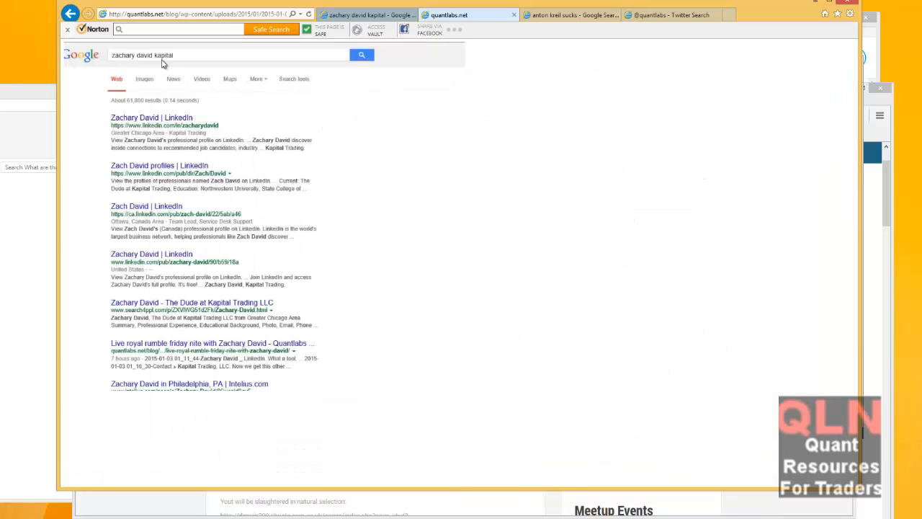
mouse_move(184, 79)
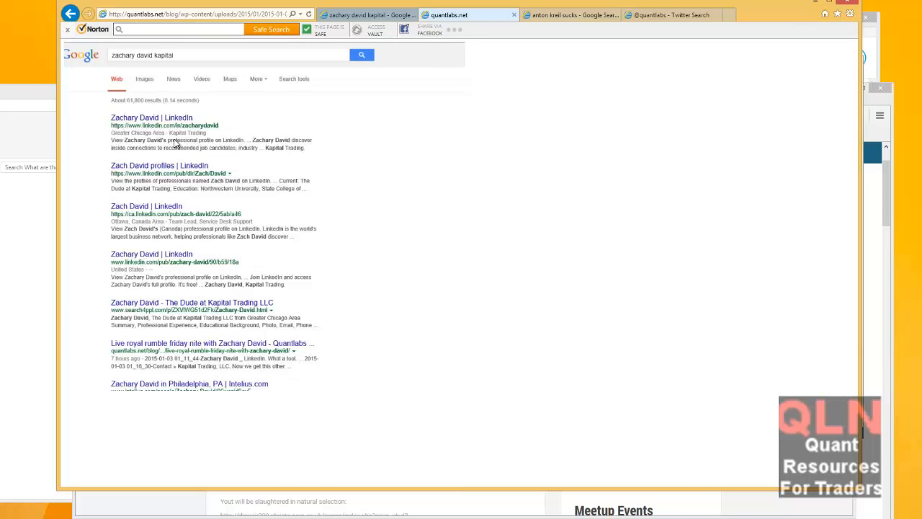
mouse_move(147, 132)
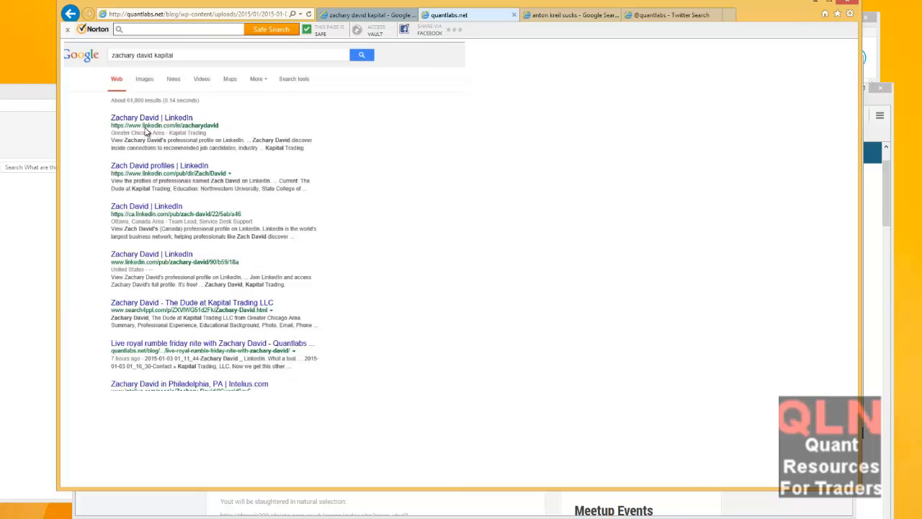
mouse_move(173, 346)
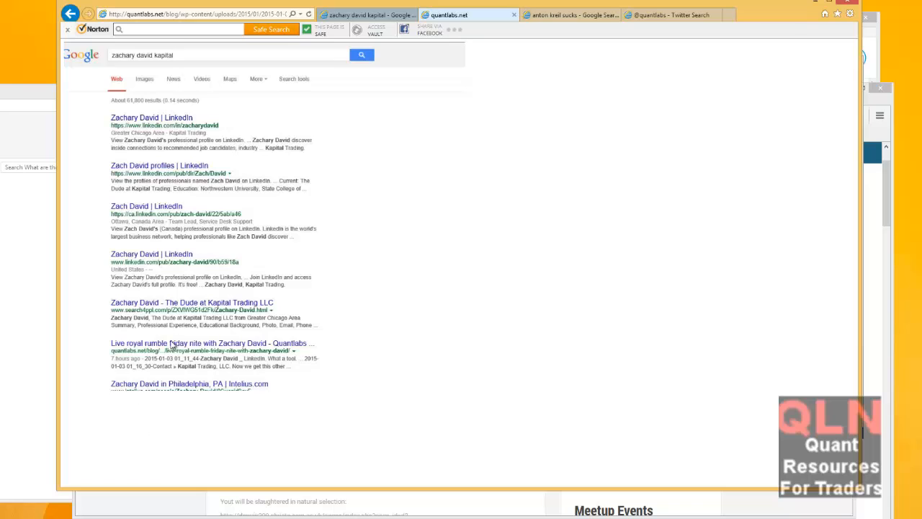
mouse_move(124, 153)
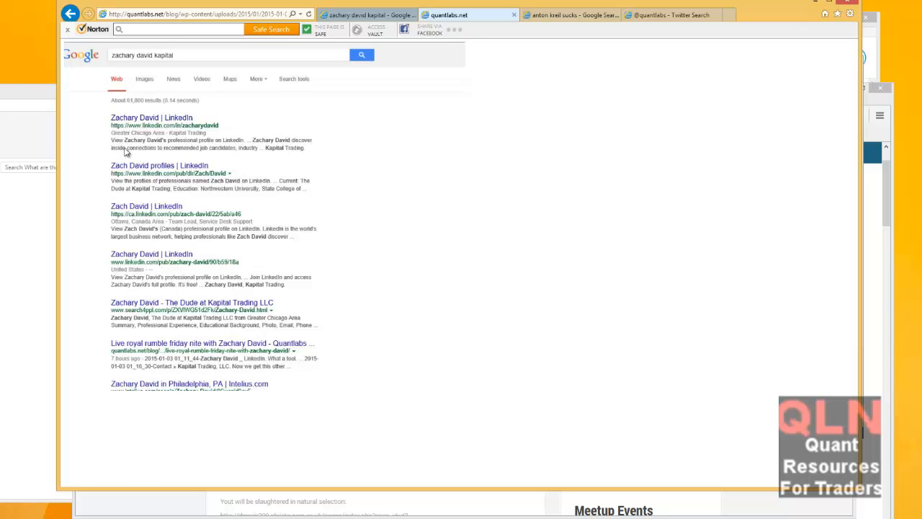
mouse_move(266, 366)
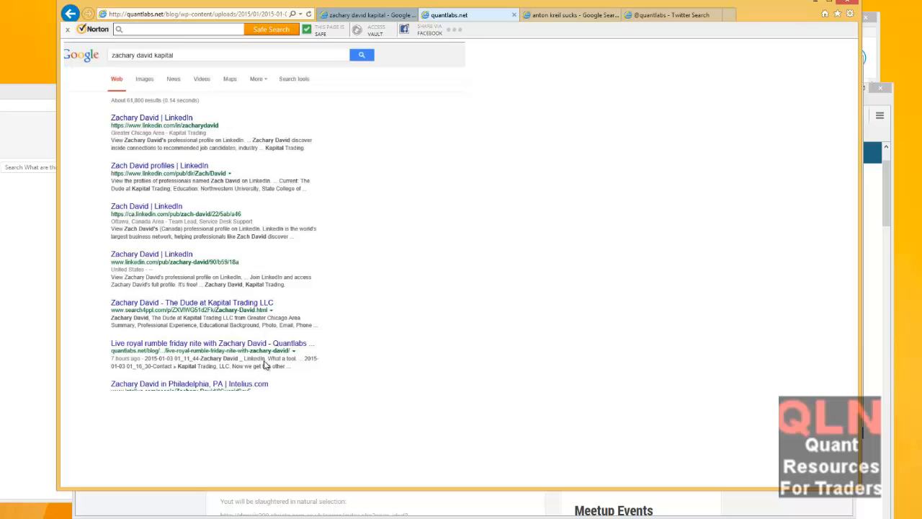
mouse_move(441, 92)
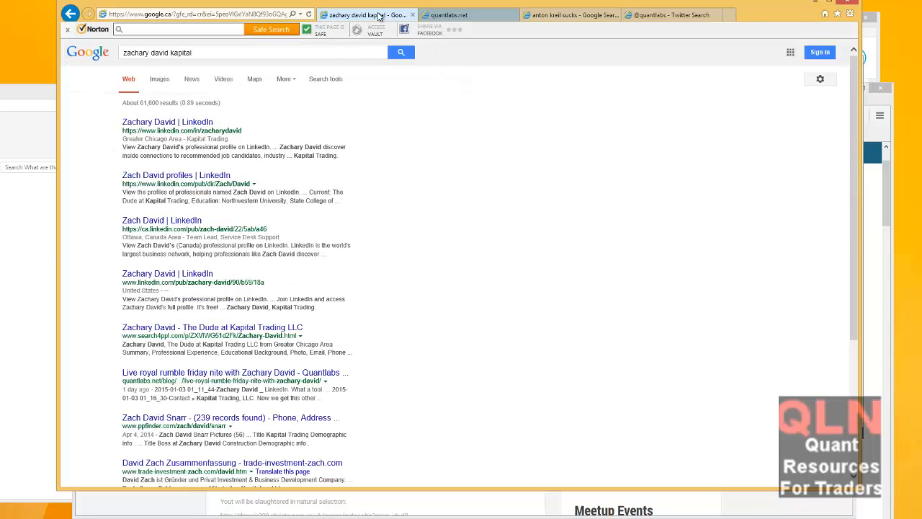
Review the zachary david kapital Google results, then move to the Anton Kreil and Tim Sykes post.
click(468, 15)
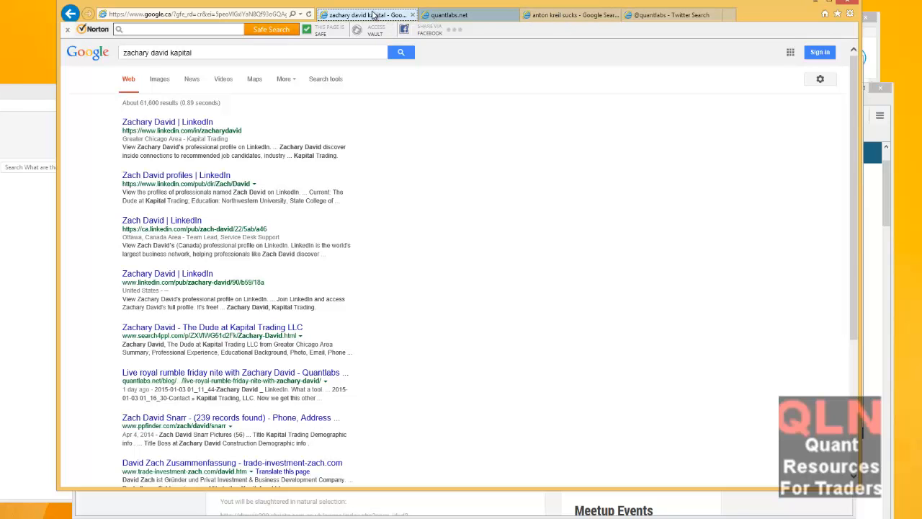
click(569, 15)
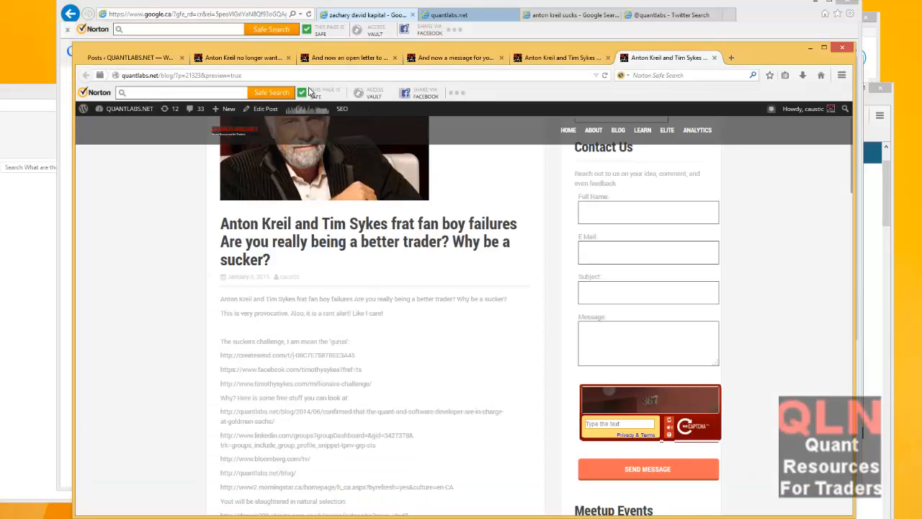
mouse_move(341, 430)
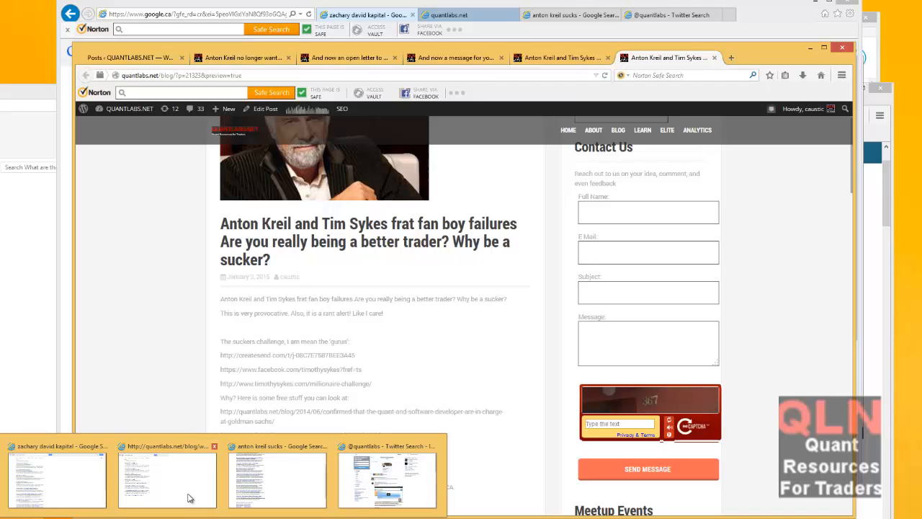
Return to the quantlabs.net royal rumble post in the other browser window.
click(387, 478)
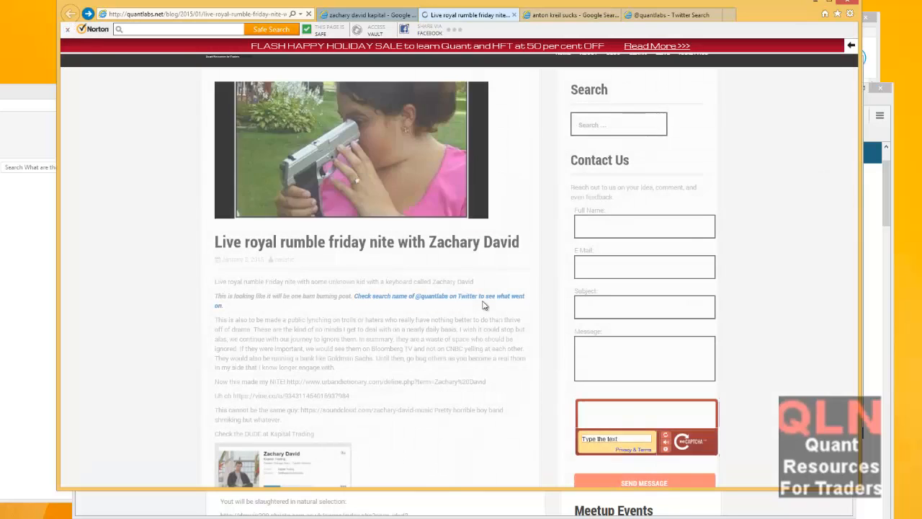
Read down past the profile screenshot to the embedded YouTube videos, including the New Year's resolutions one.
scroll(down, 3)
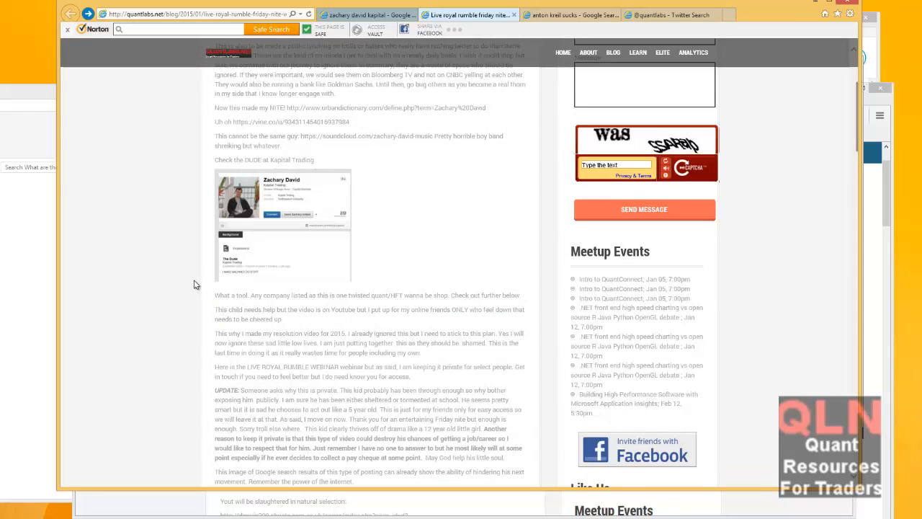
scroll(down, 3)
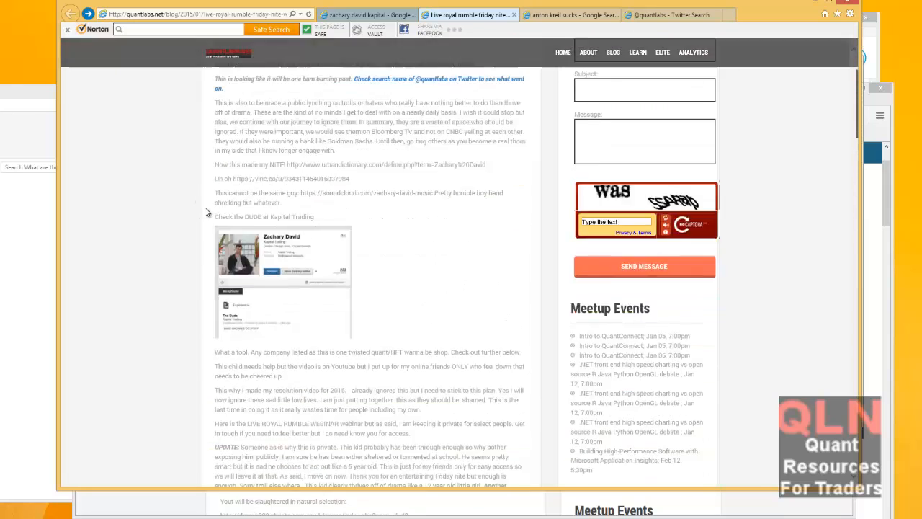
scroll(down, 3)
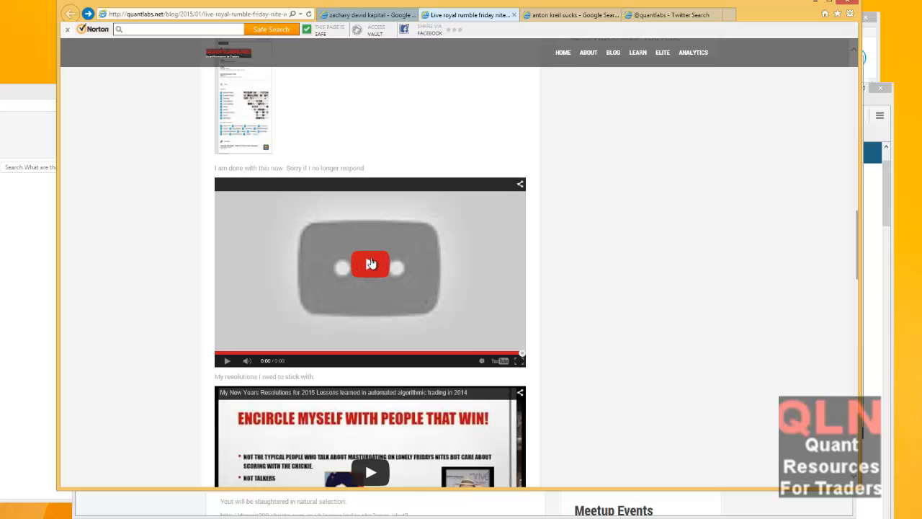
mouse_move(291, 377)
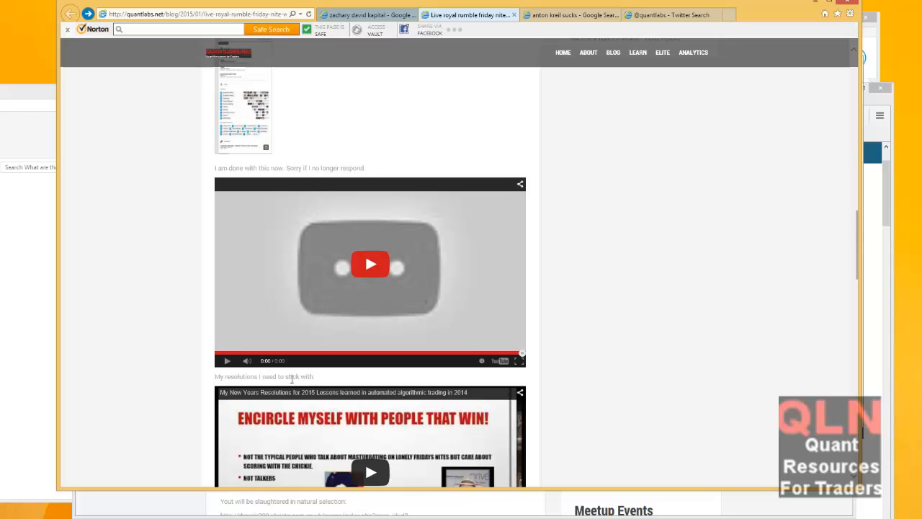
scroll(down, 3)
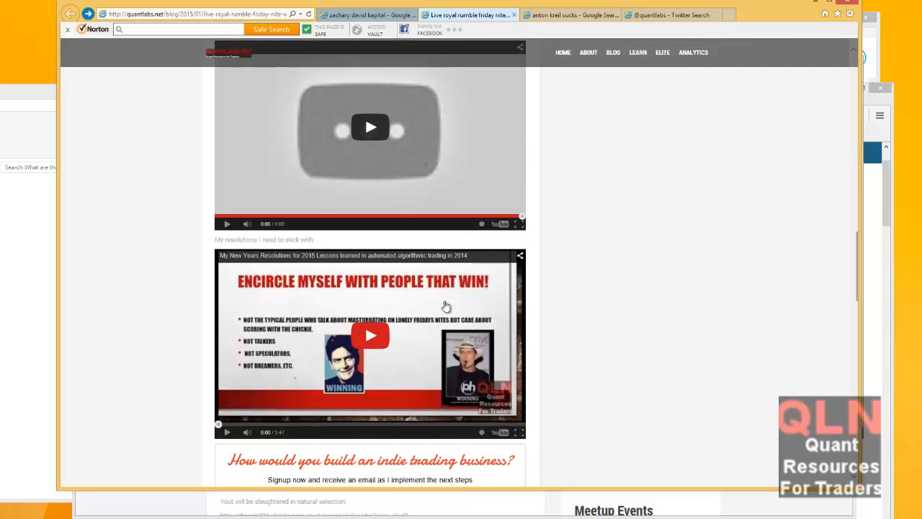
mouse_move(430, 303)
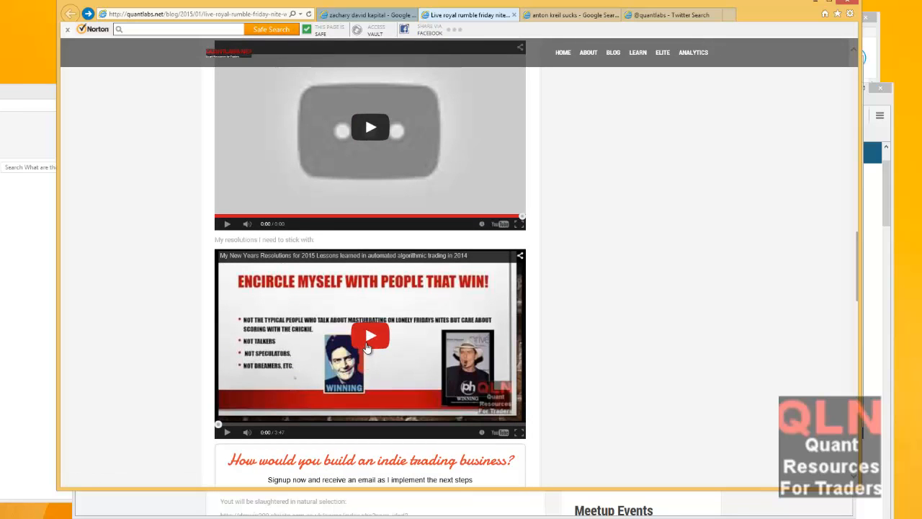
mouse_move(499, 306)
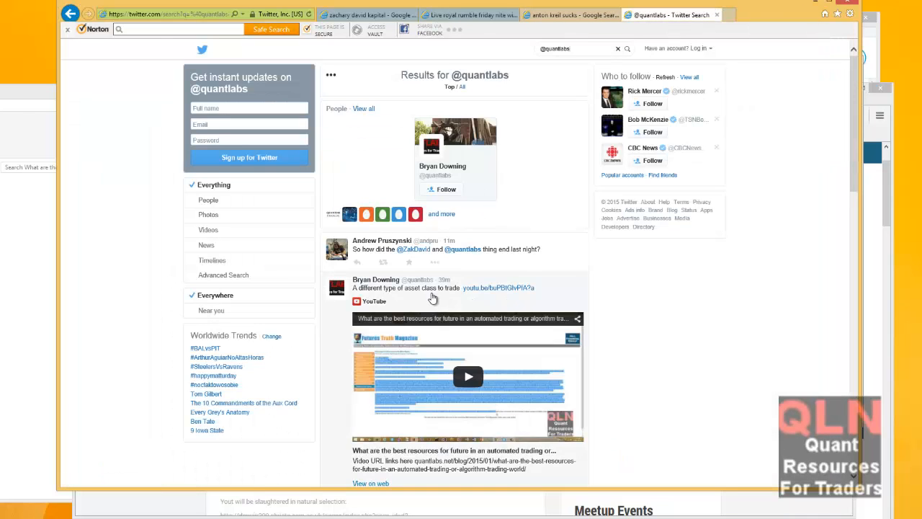
scroll(down, 3)
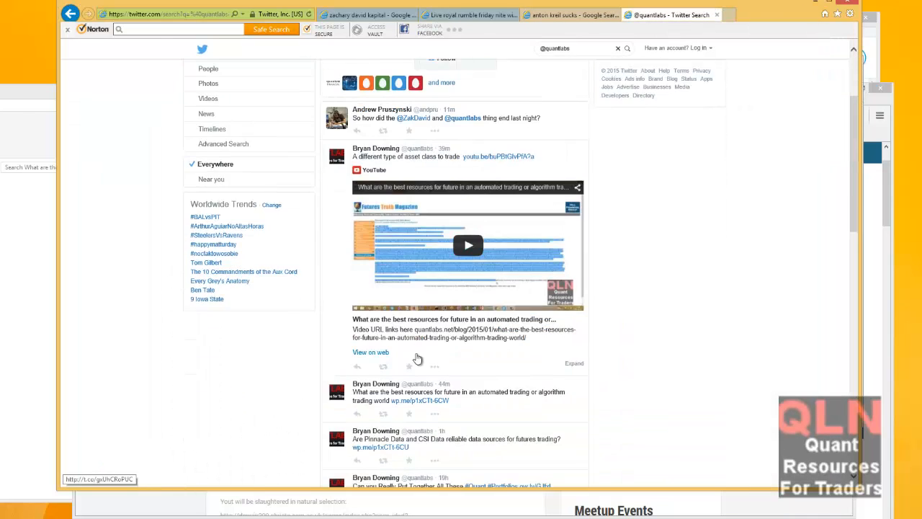
scroll(down, 3)
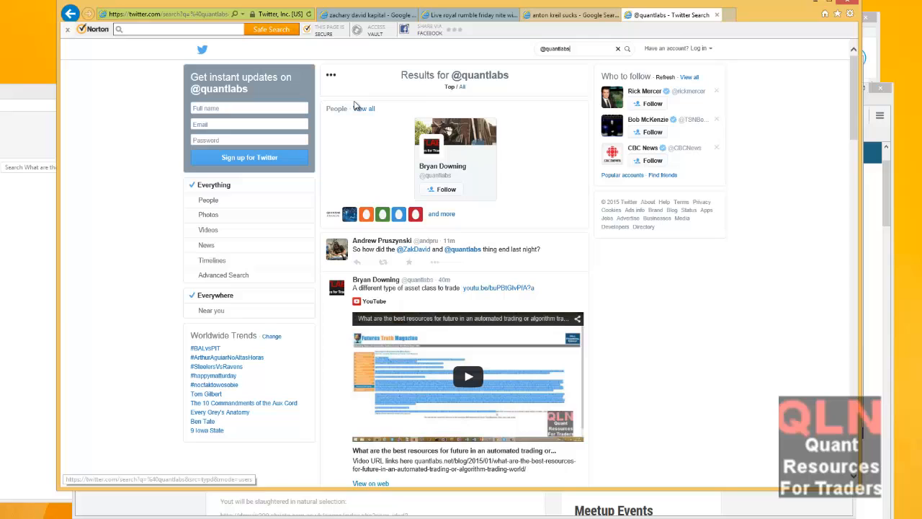
mouse_move(396, 271)
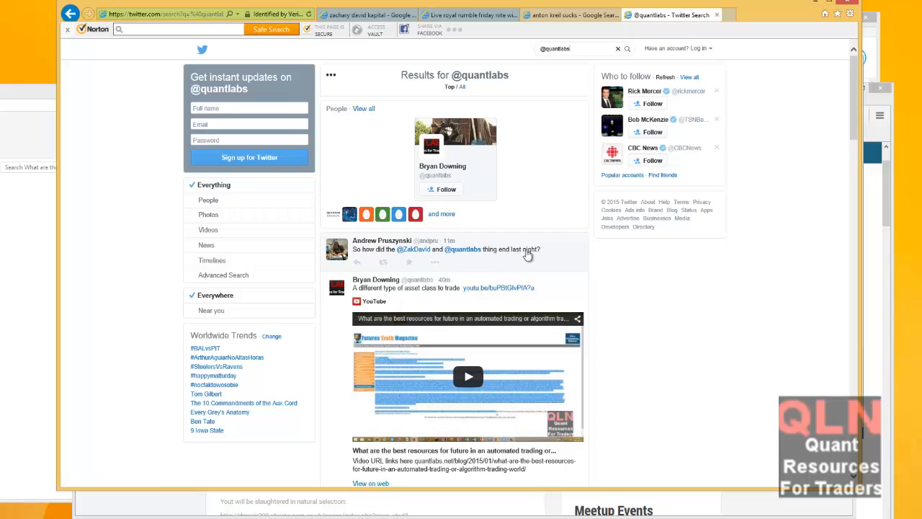
mouse_move(453, 248)
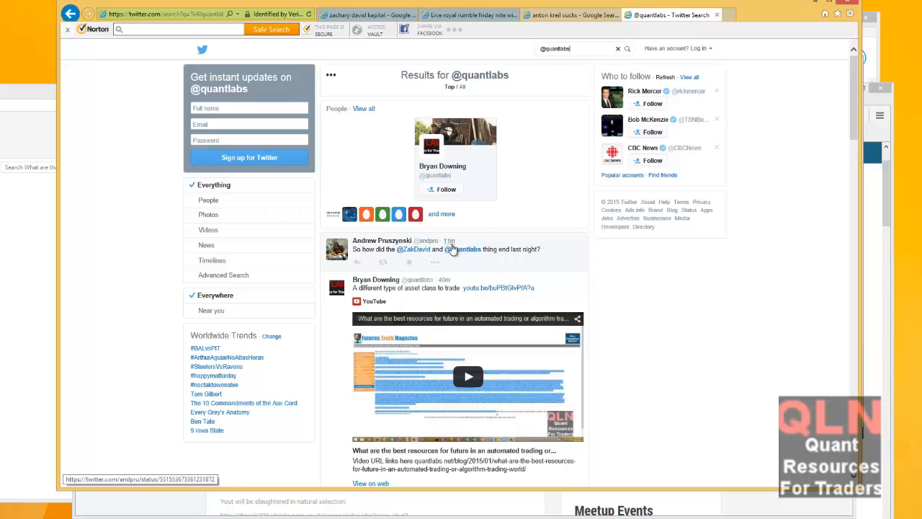
mouse_move(454, 248)
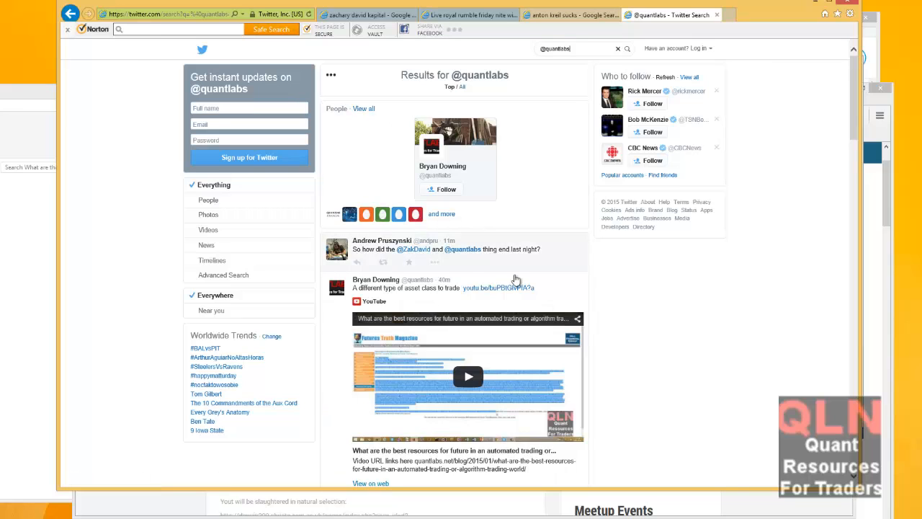
mouse_move(415, 248)
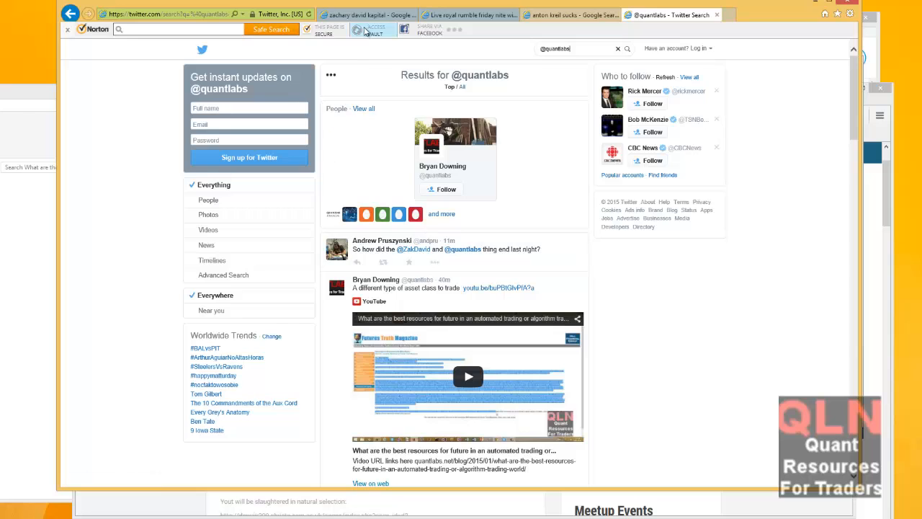
click(469, 14)
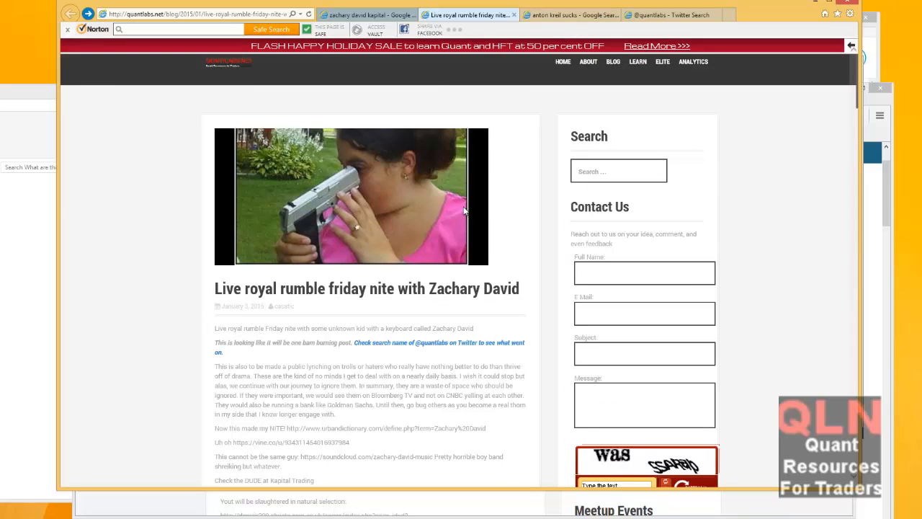
Glance at the royal rumble post, then bring forward the Word document of reader emails.
scroll(down, 3)
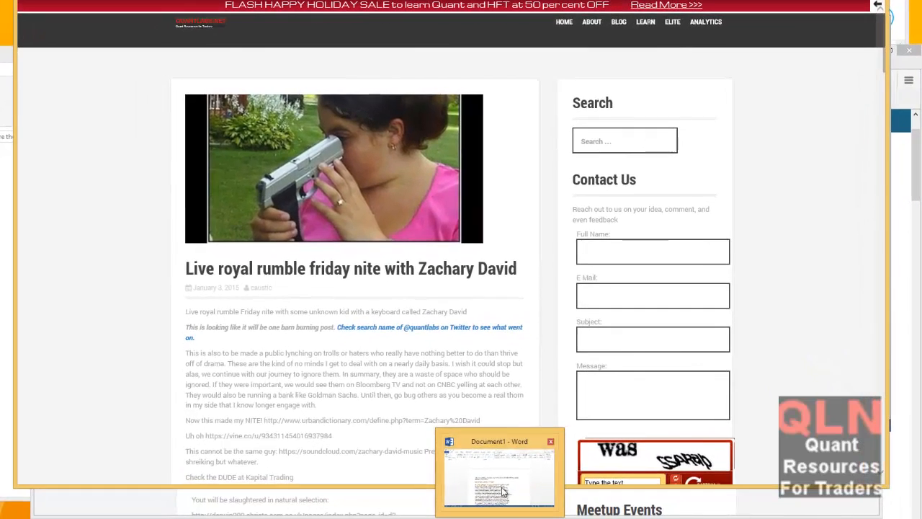
click(498, 468)
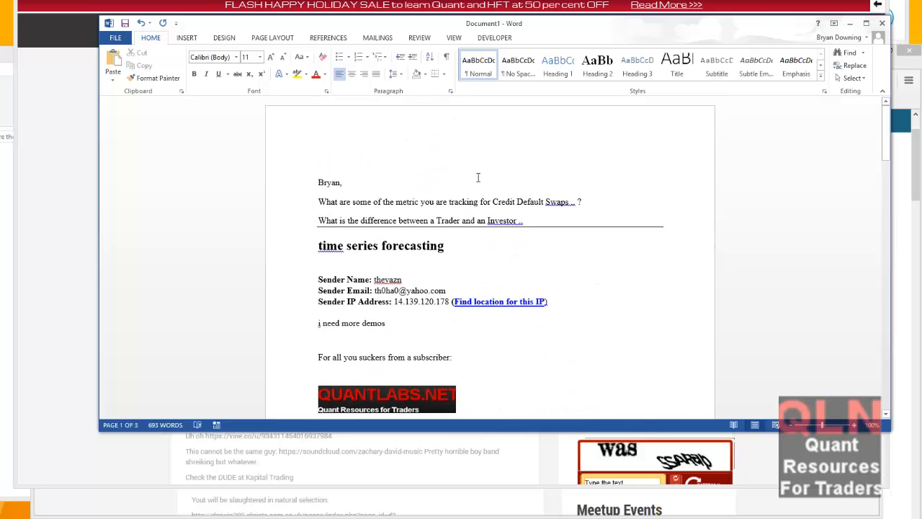
Read the first reader emails, clearing the selection over the sender details.
scroll(down, 3)
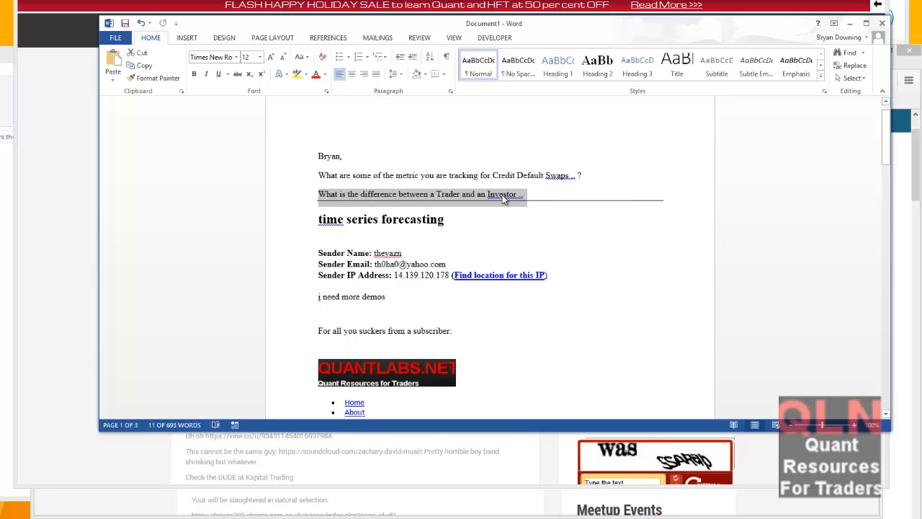
mouse_move(540, 202)
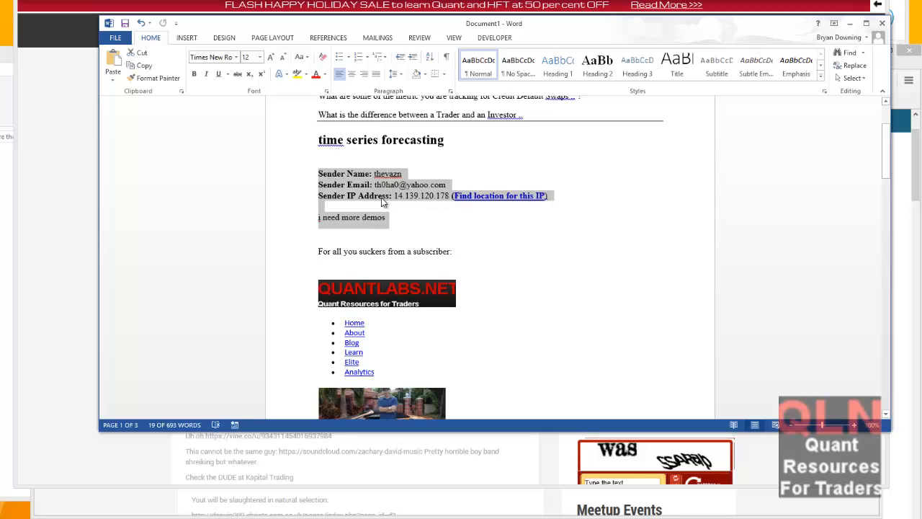
click(381, 204)
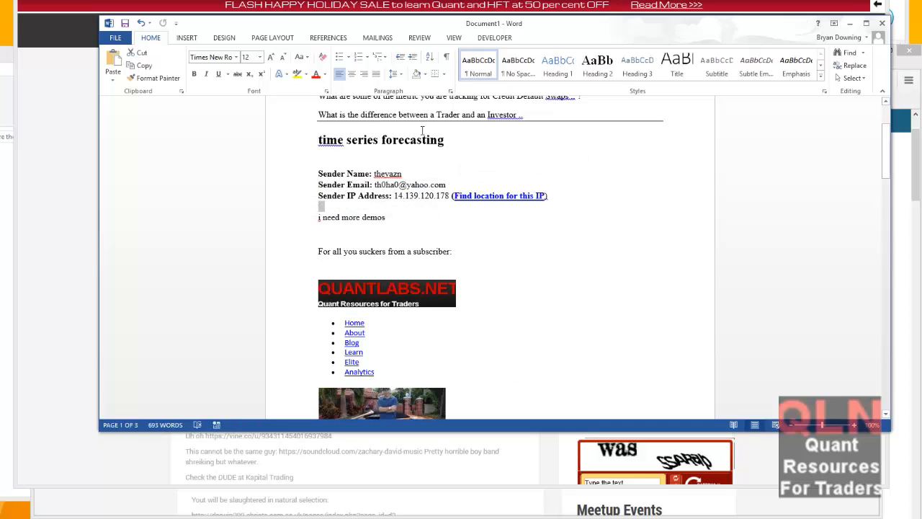
mouse_move(468, 164)
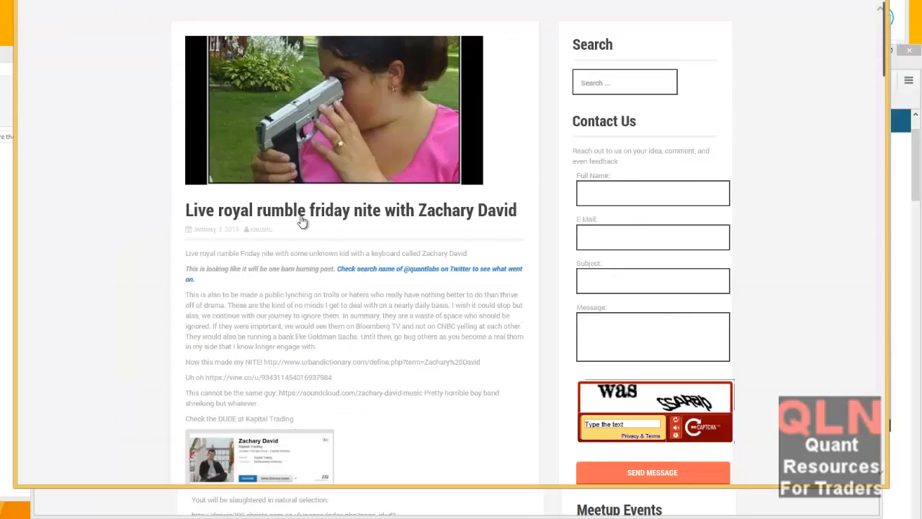
scroll(down, 3)
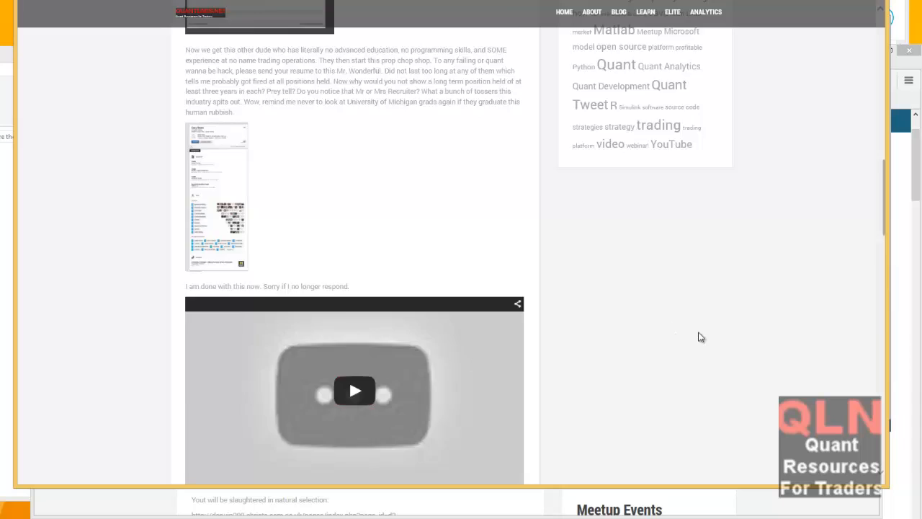
scroll(down, 3)
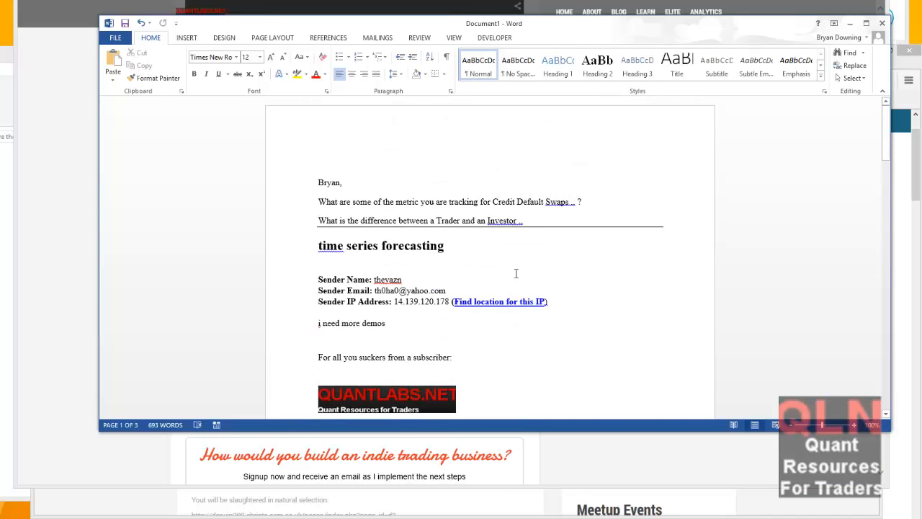
scroll(down, 3)
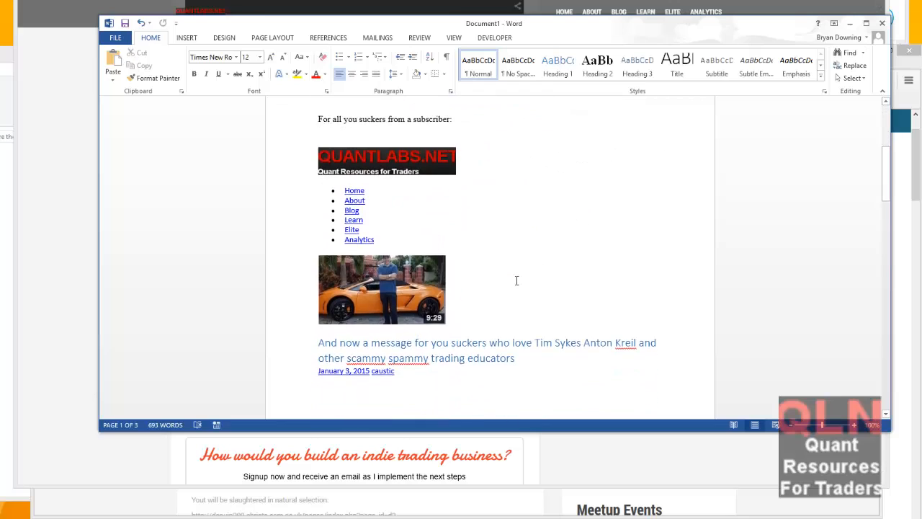
Continue down through the long jargon-filled subscriber message to its end.
scroll(down, 3)
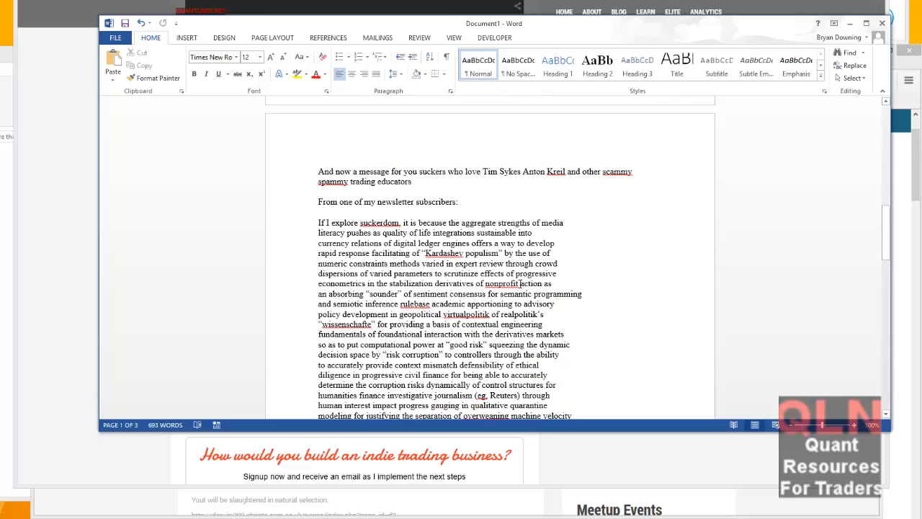
scroll(down, 3)
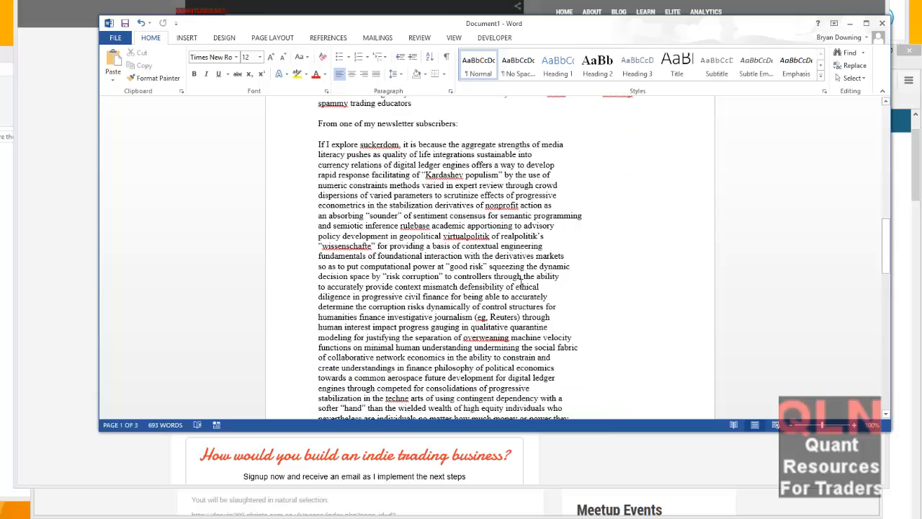
scroll(down, 3)
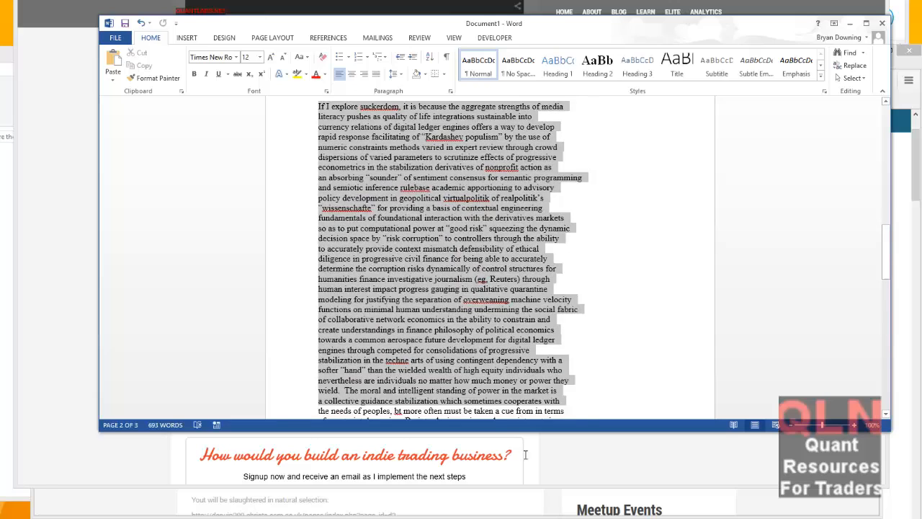
scroll(down, 3)
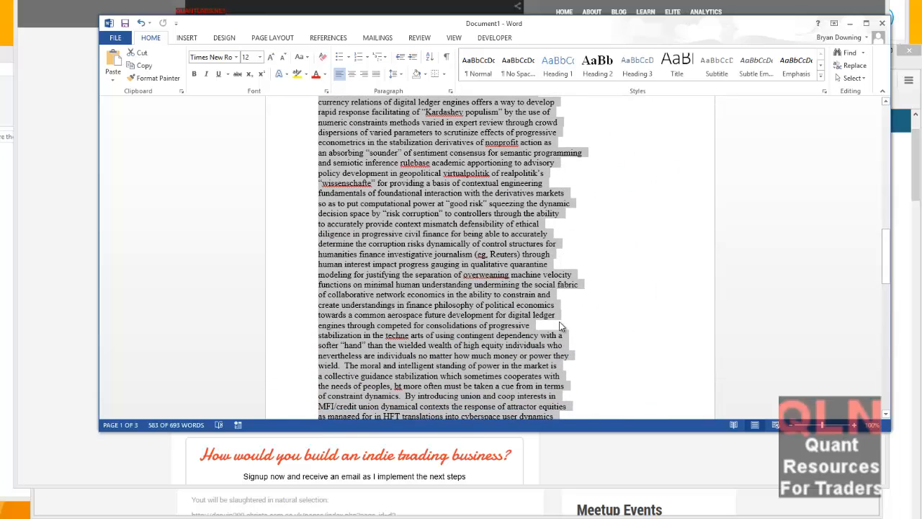
scroll(down, 3)
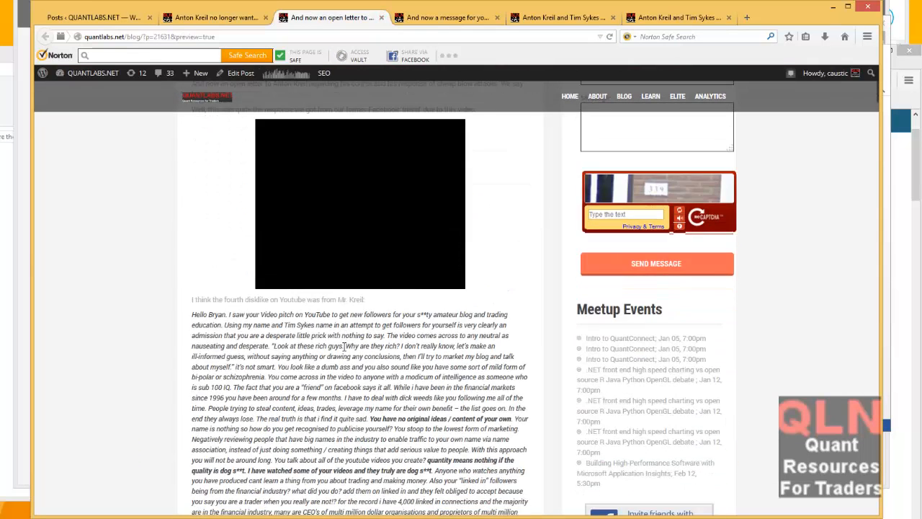
scroll(up, 3)
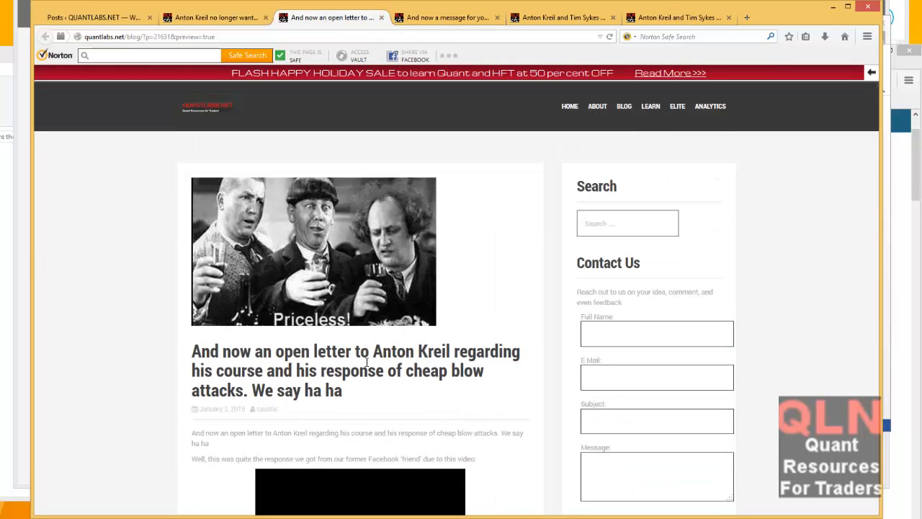
click(447, 17)
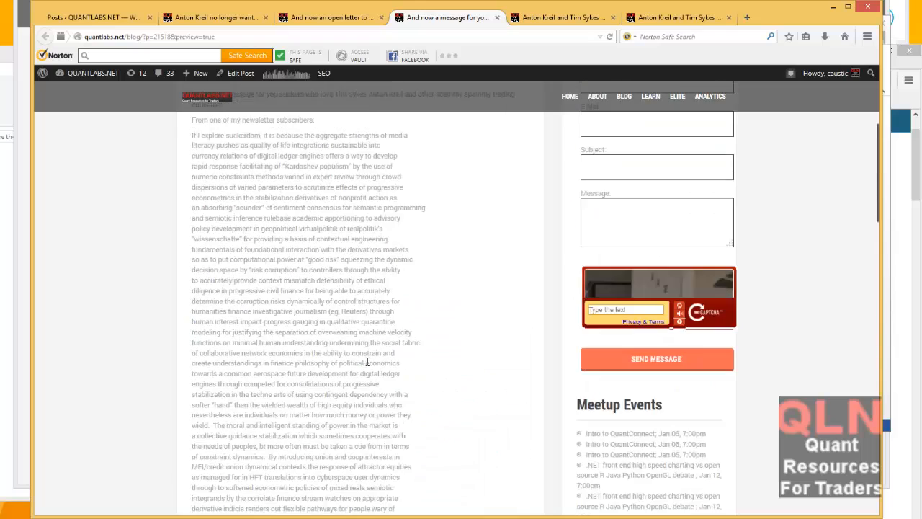
click(562, 17)
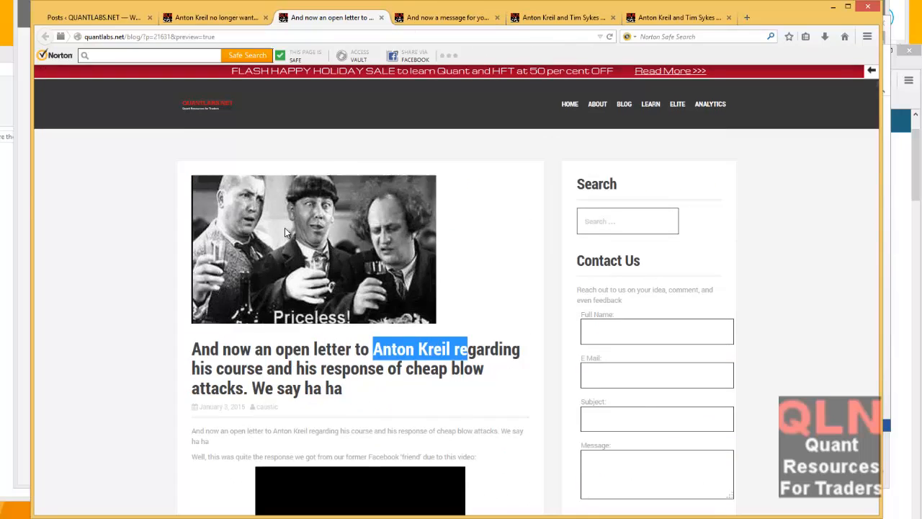
scroll(down, 3)
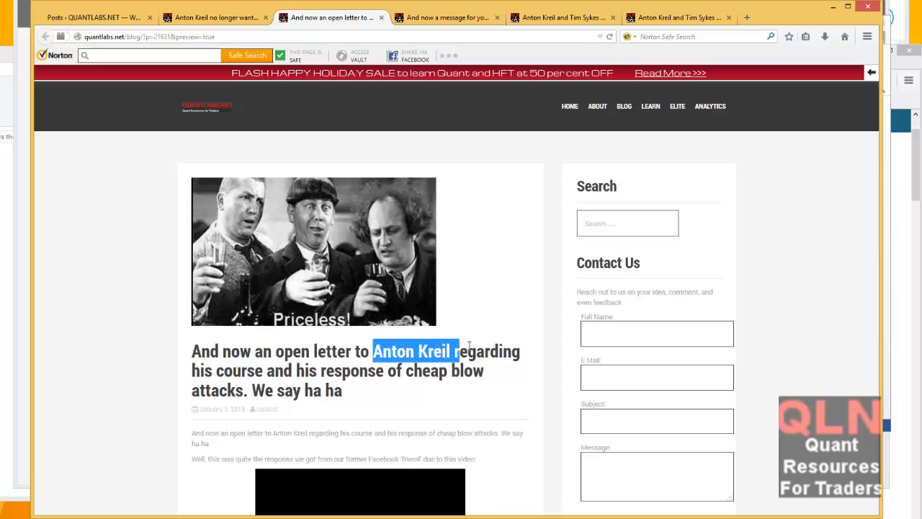
scroll(down, 3)
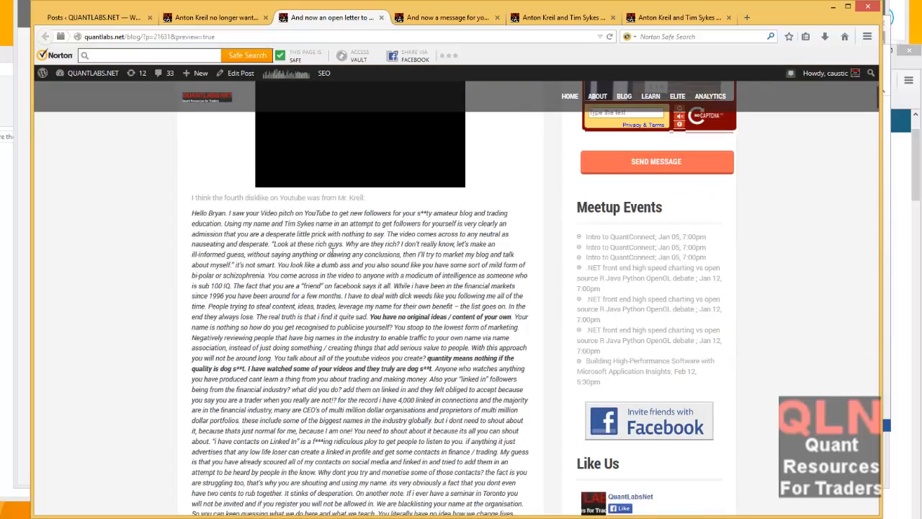
scroll(down, 3)
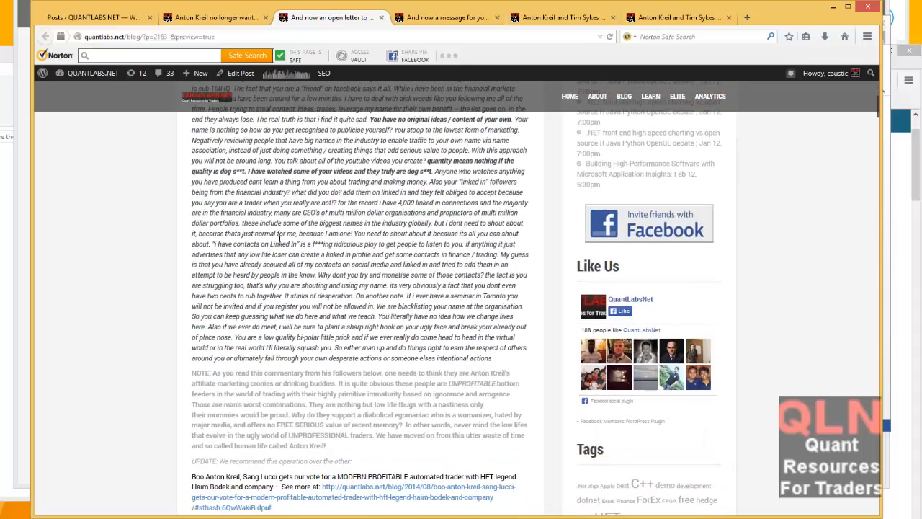
scroll(down, 3)
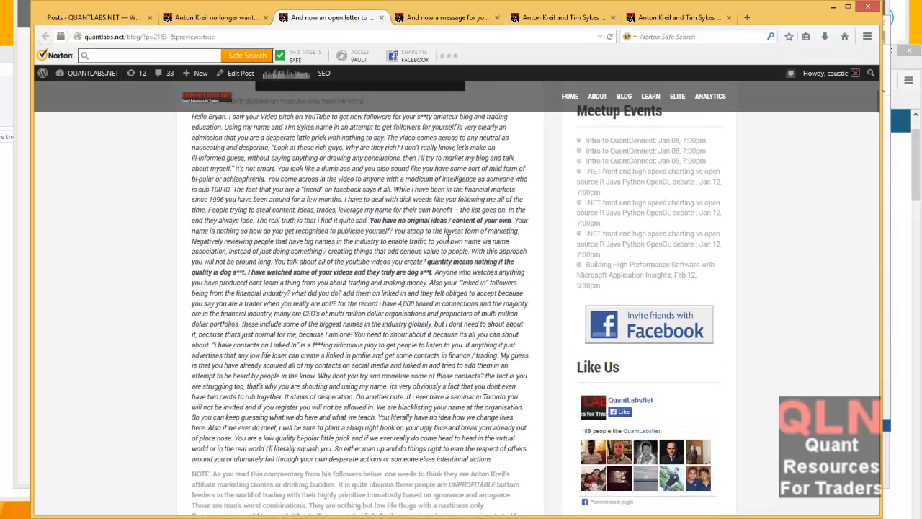
scroll(down, 3)
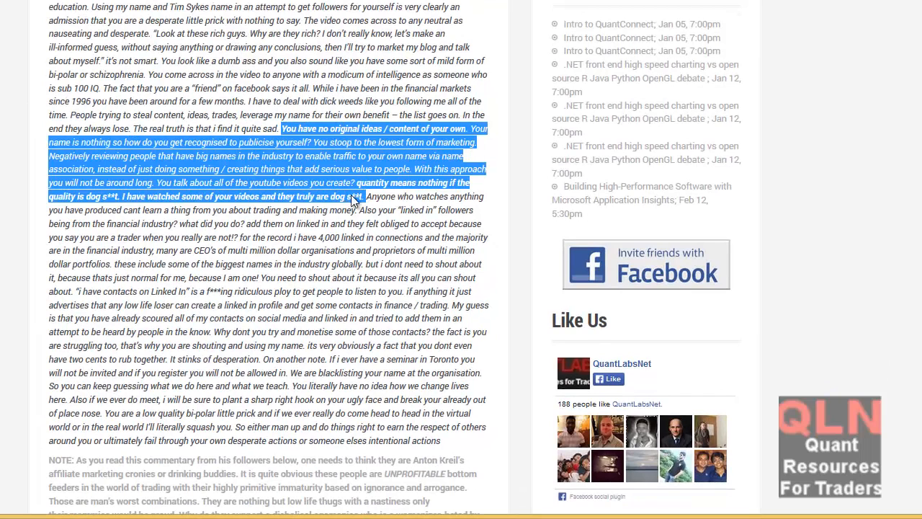
click(354, 187)
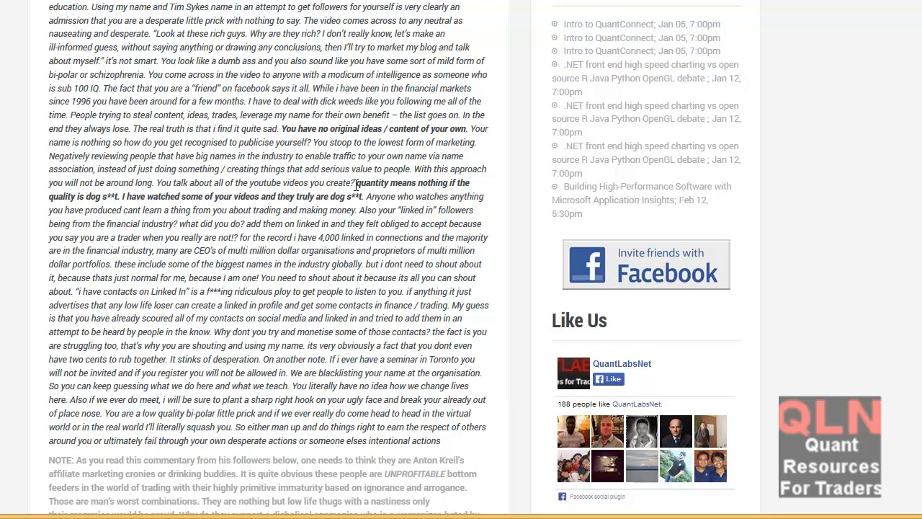
drag(356, 181, 401, 210)
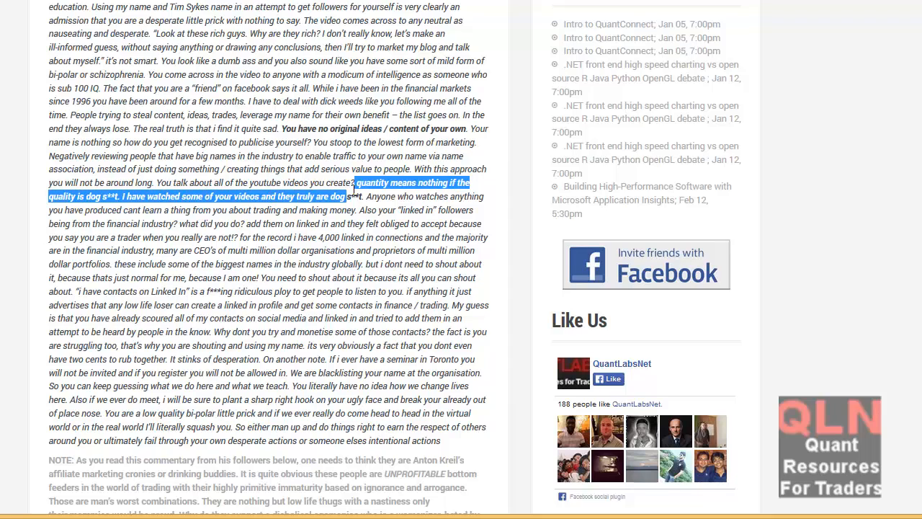
scroll(down, 3)
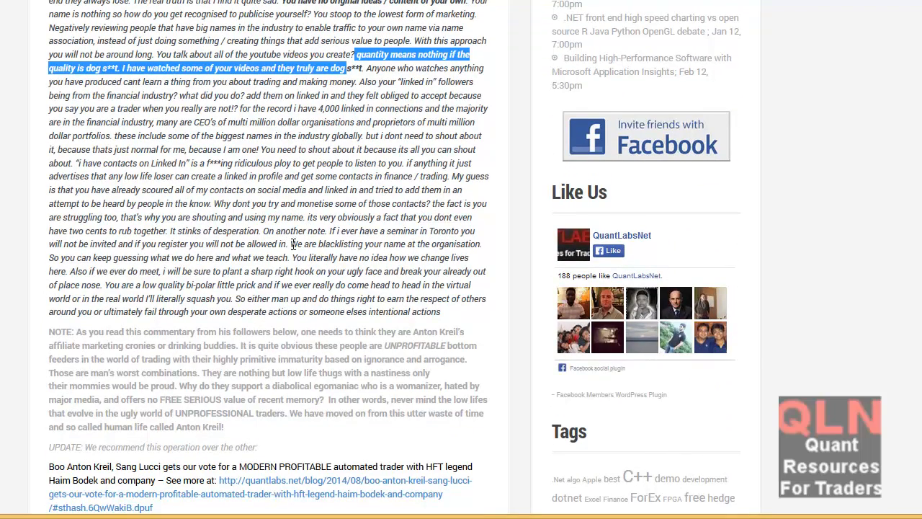
drag(291, 244, 481, 271)
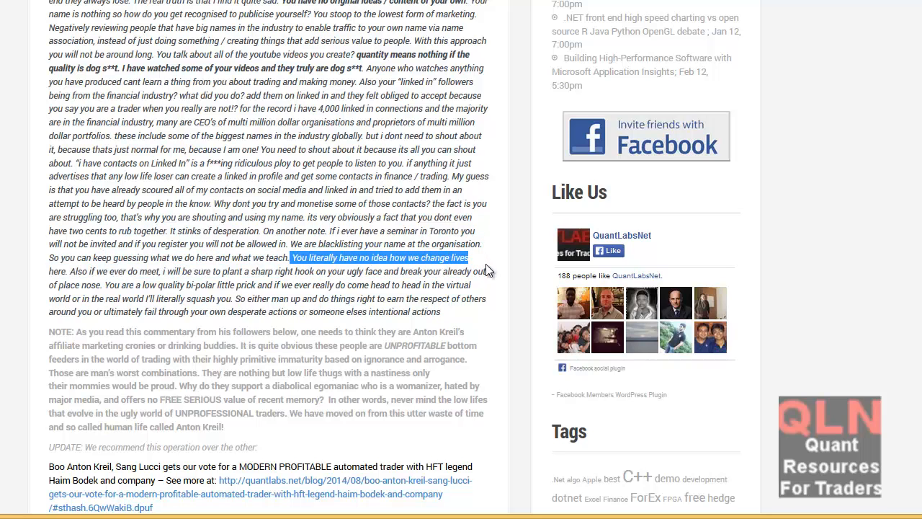
drag(467, 257, 202, 285)
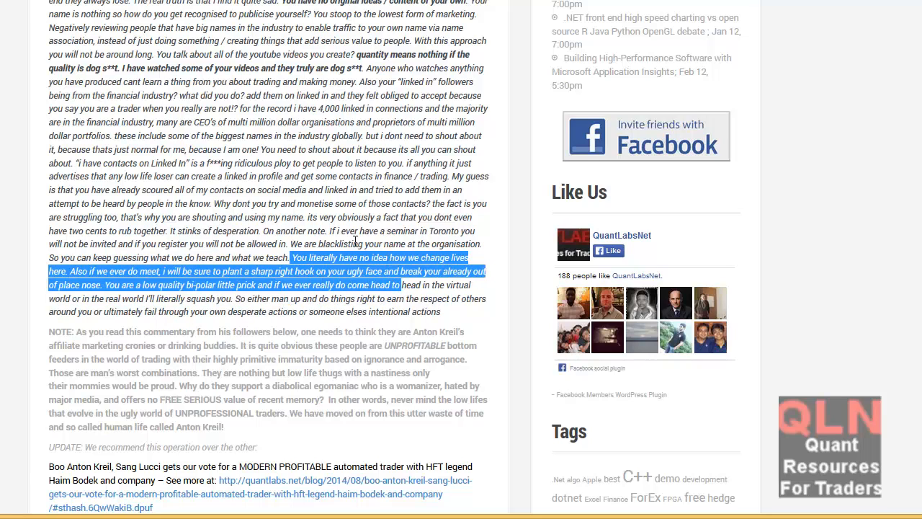
mouse_move(294, 243)
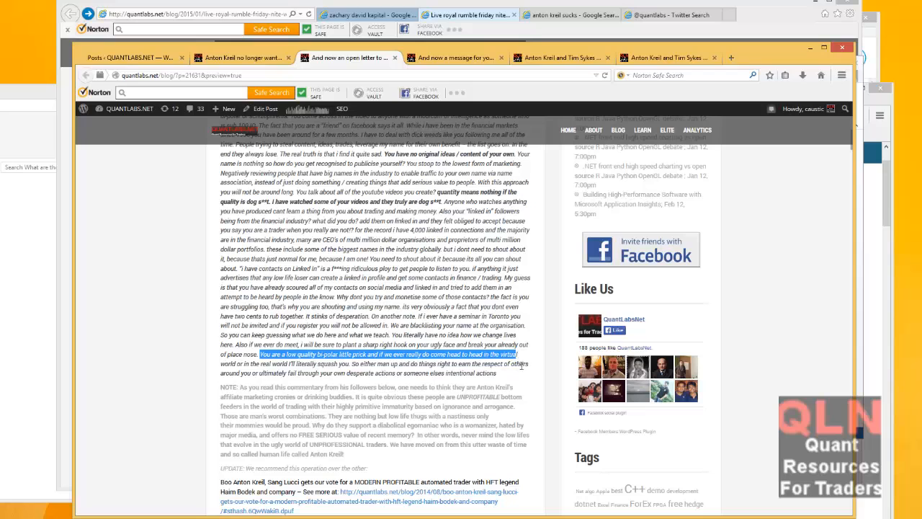
Flip through the Firefox drafts: the Anton Kreil leaving post and the And now a message post.
drag(516, 354, 496, 373)
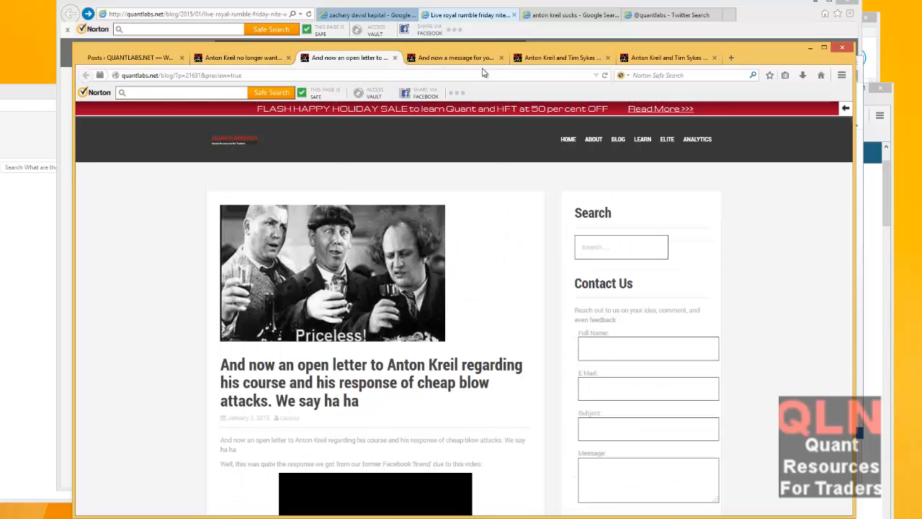
click(454, 57)
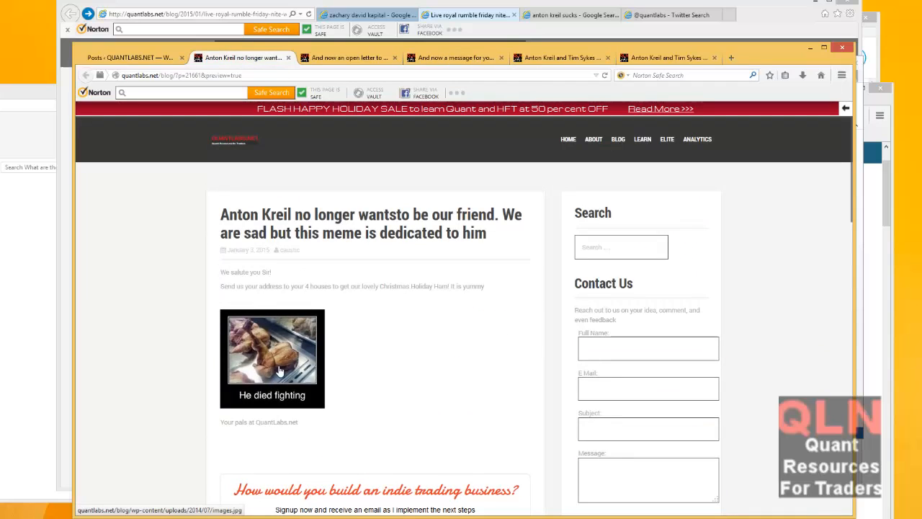
click(272, 350)
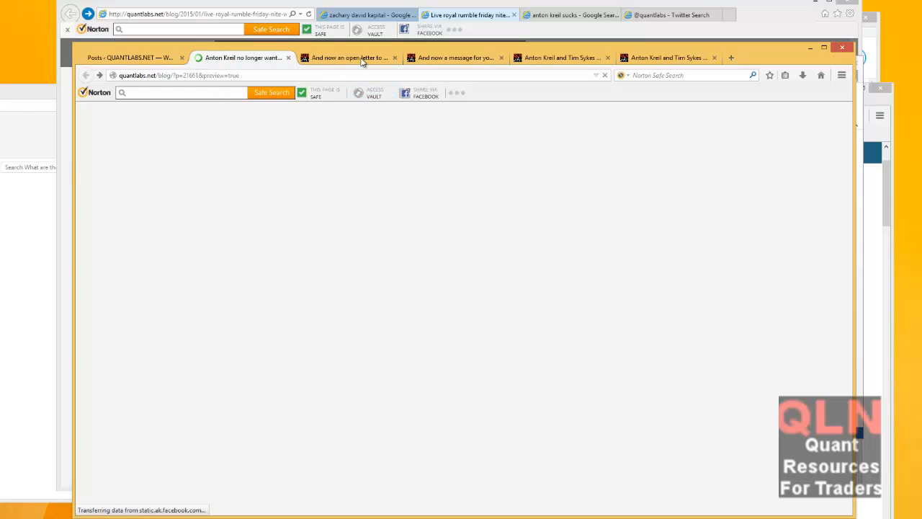
click(455, 58)
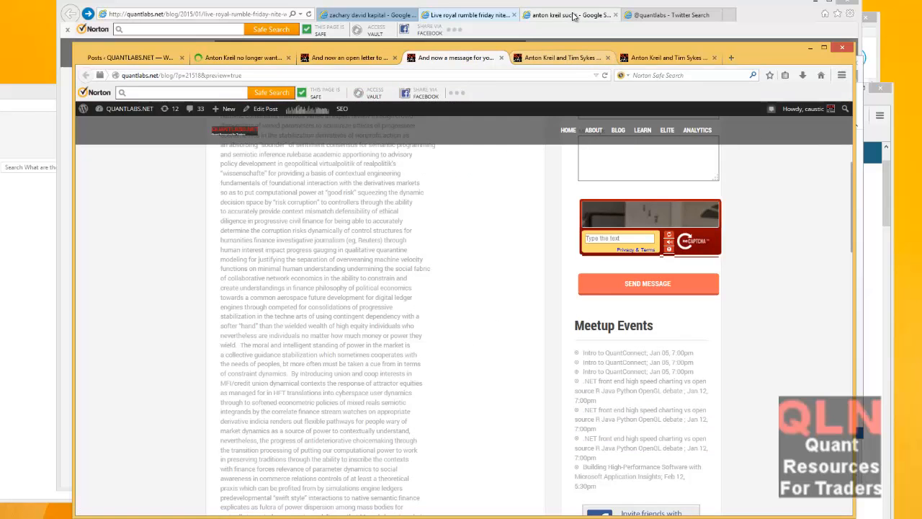
Bring the royal rumble post in the other browser forward and glance down it.
click(367, 14)
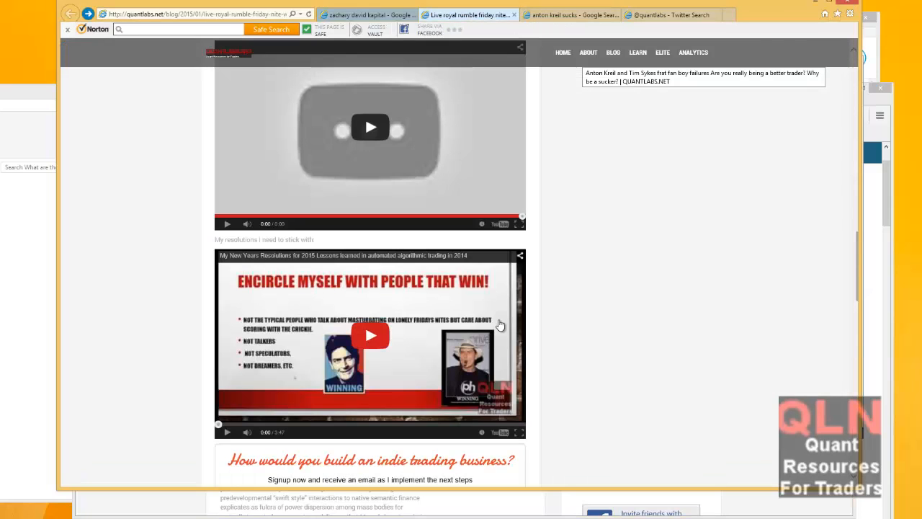
scroll(down, 3)
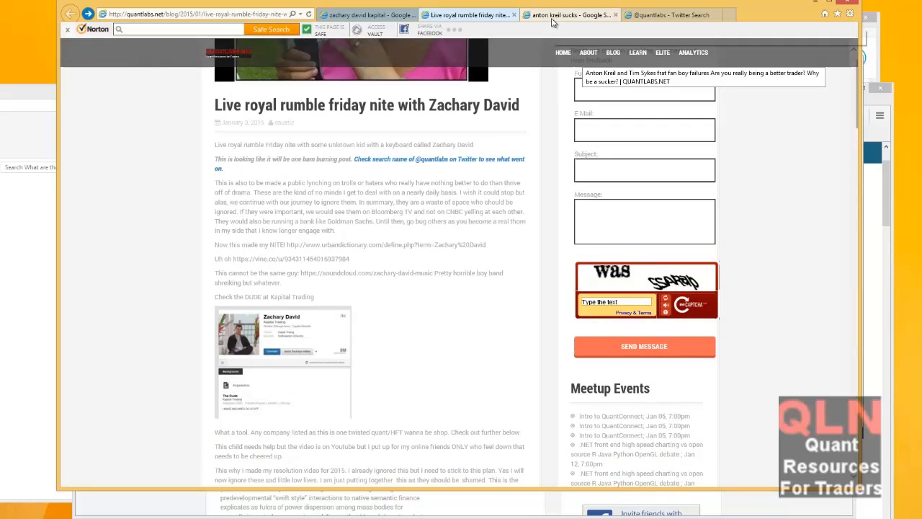
click(670, 14)
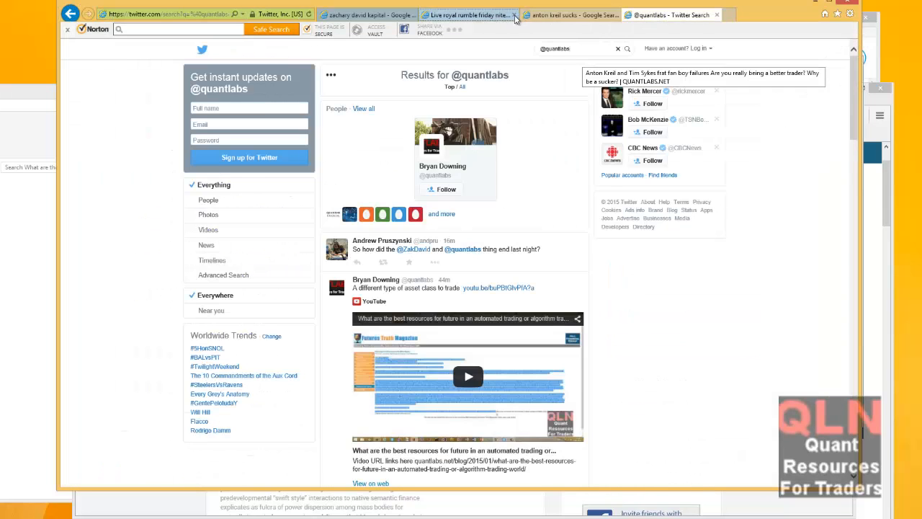
click(468, 15)
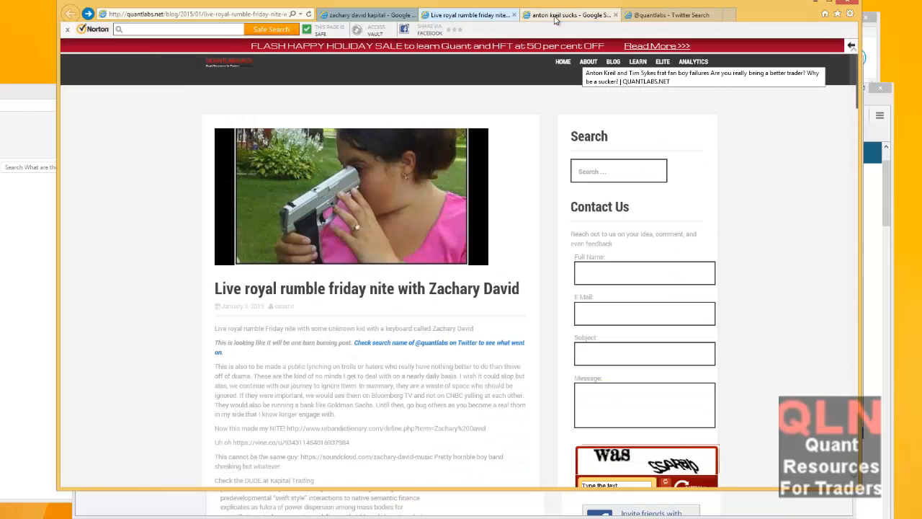
mouse_move(152, 445)
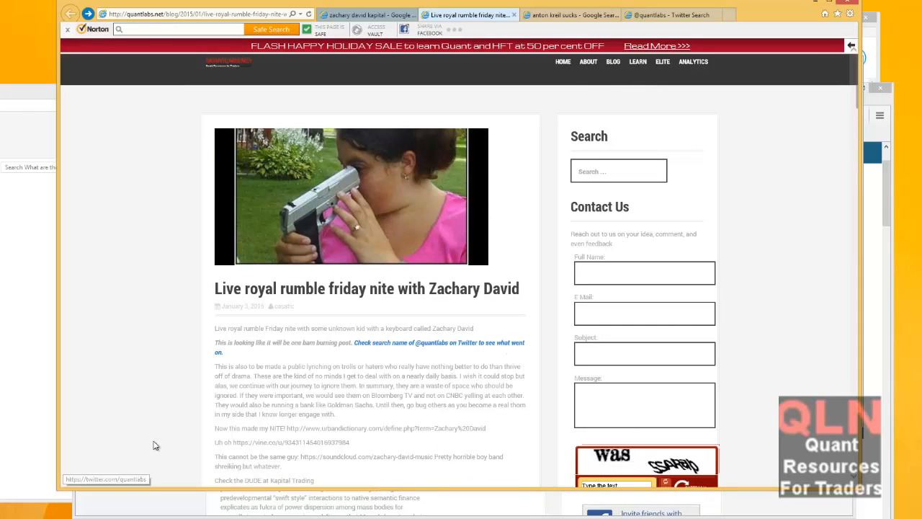
scroll(down, 3)
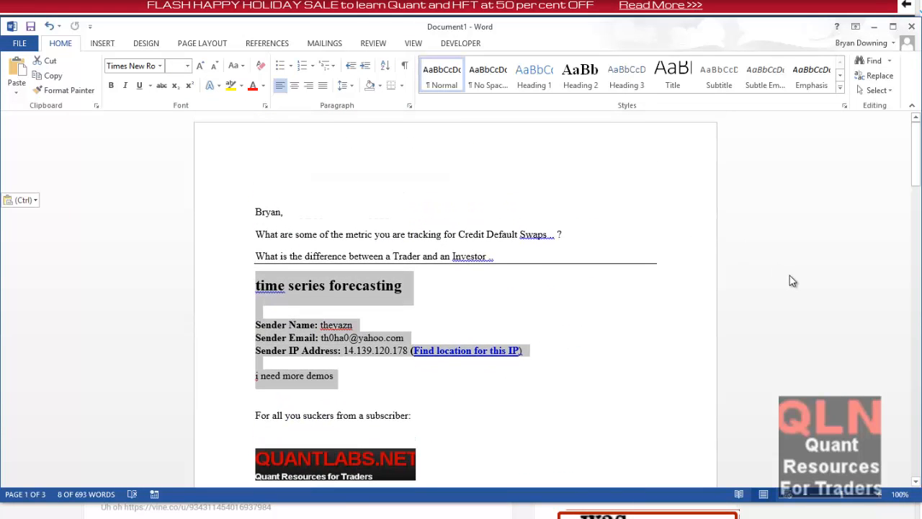
Scroll the reader emails document past the QuantLabs newsletter links.
scroll(down, 3)
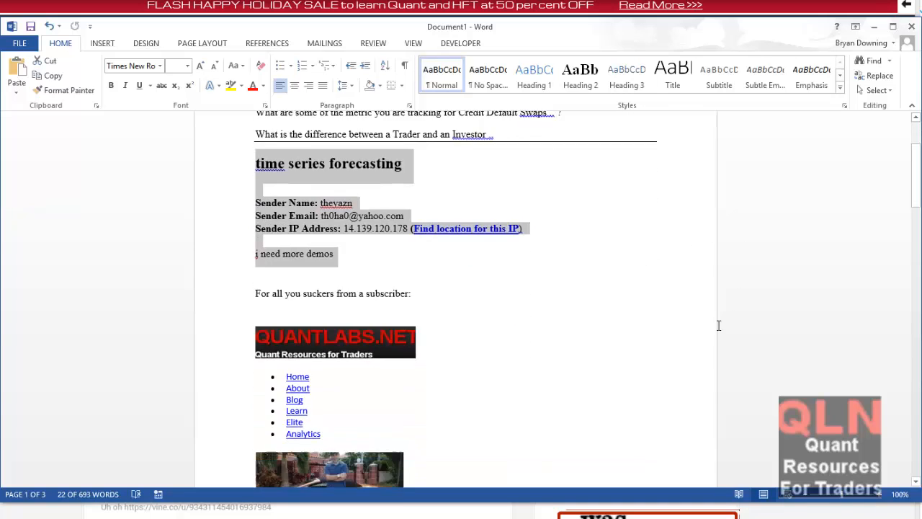
scroll(down, 3)
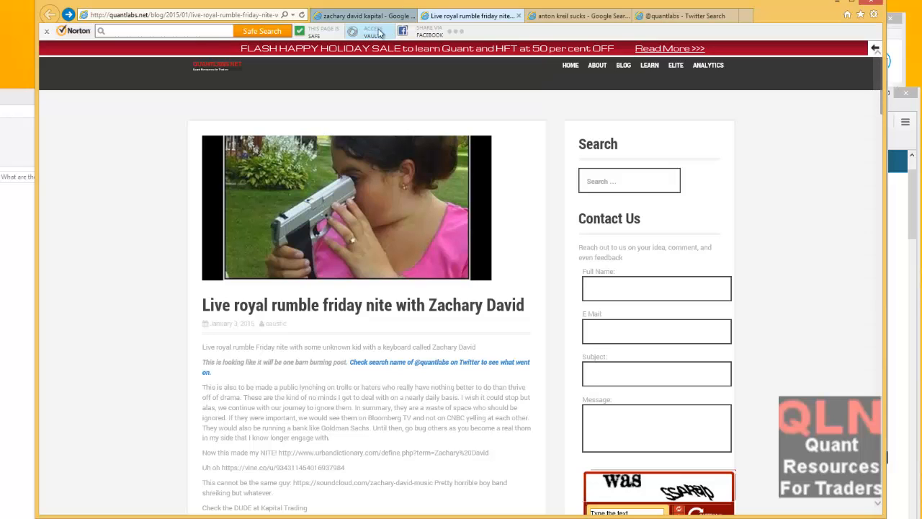
scroll(down, 3)
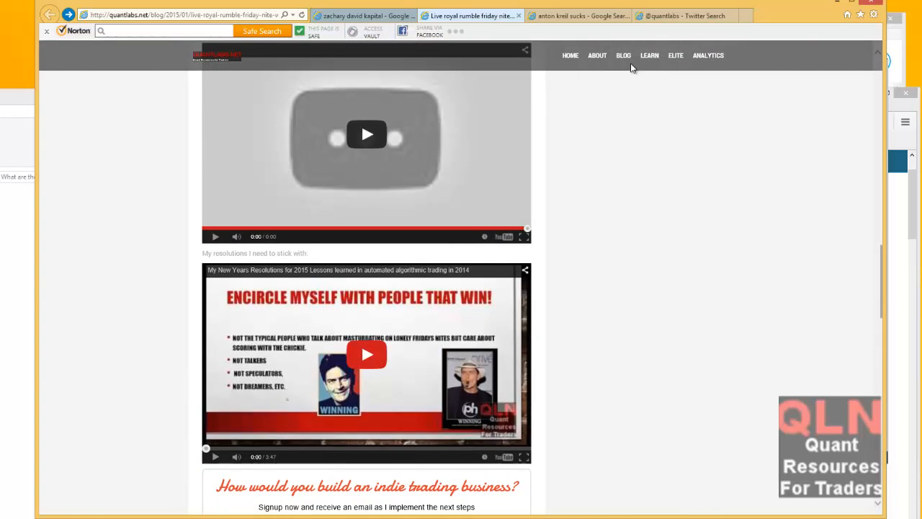
mouse_move(261, 331)
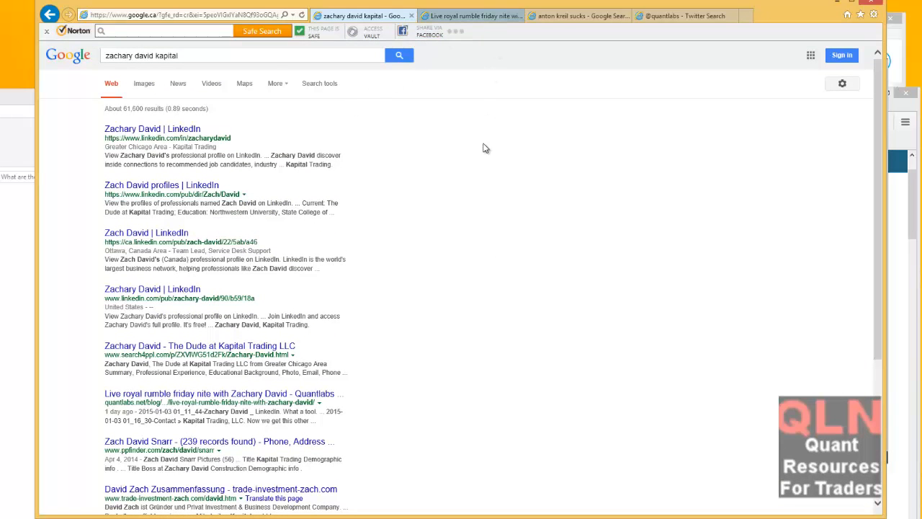
scroll(down, 3)
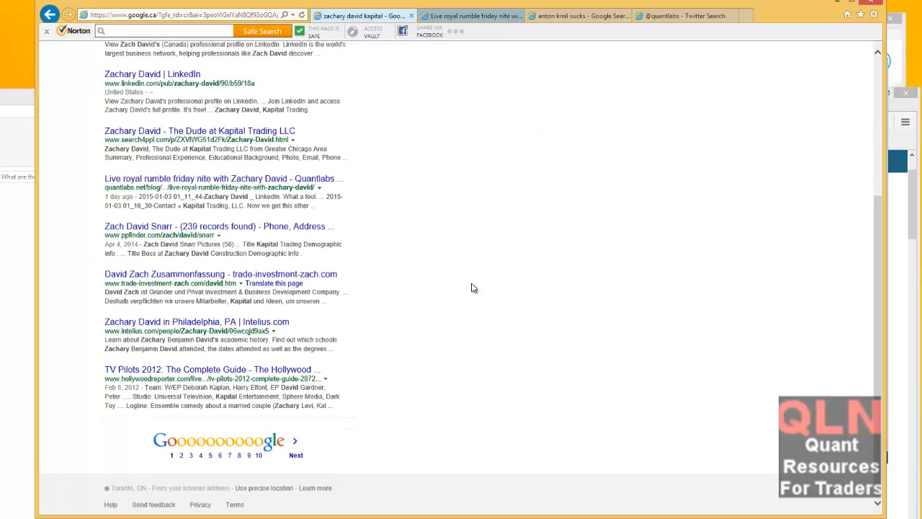